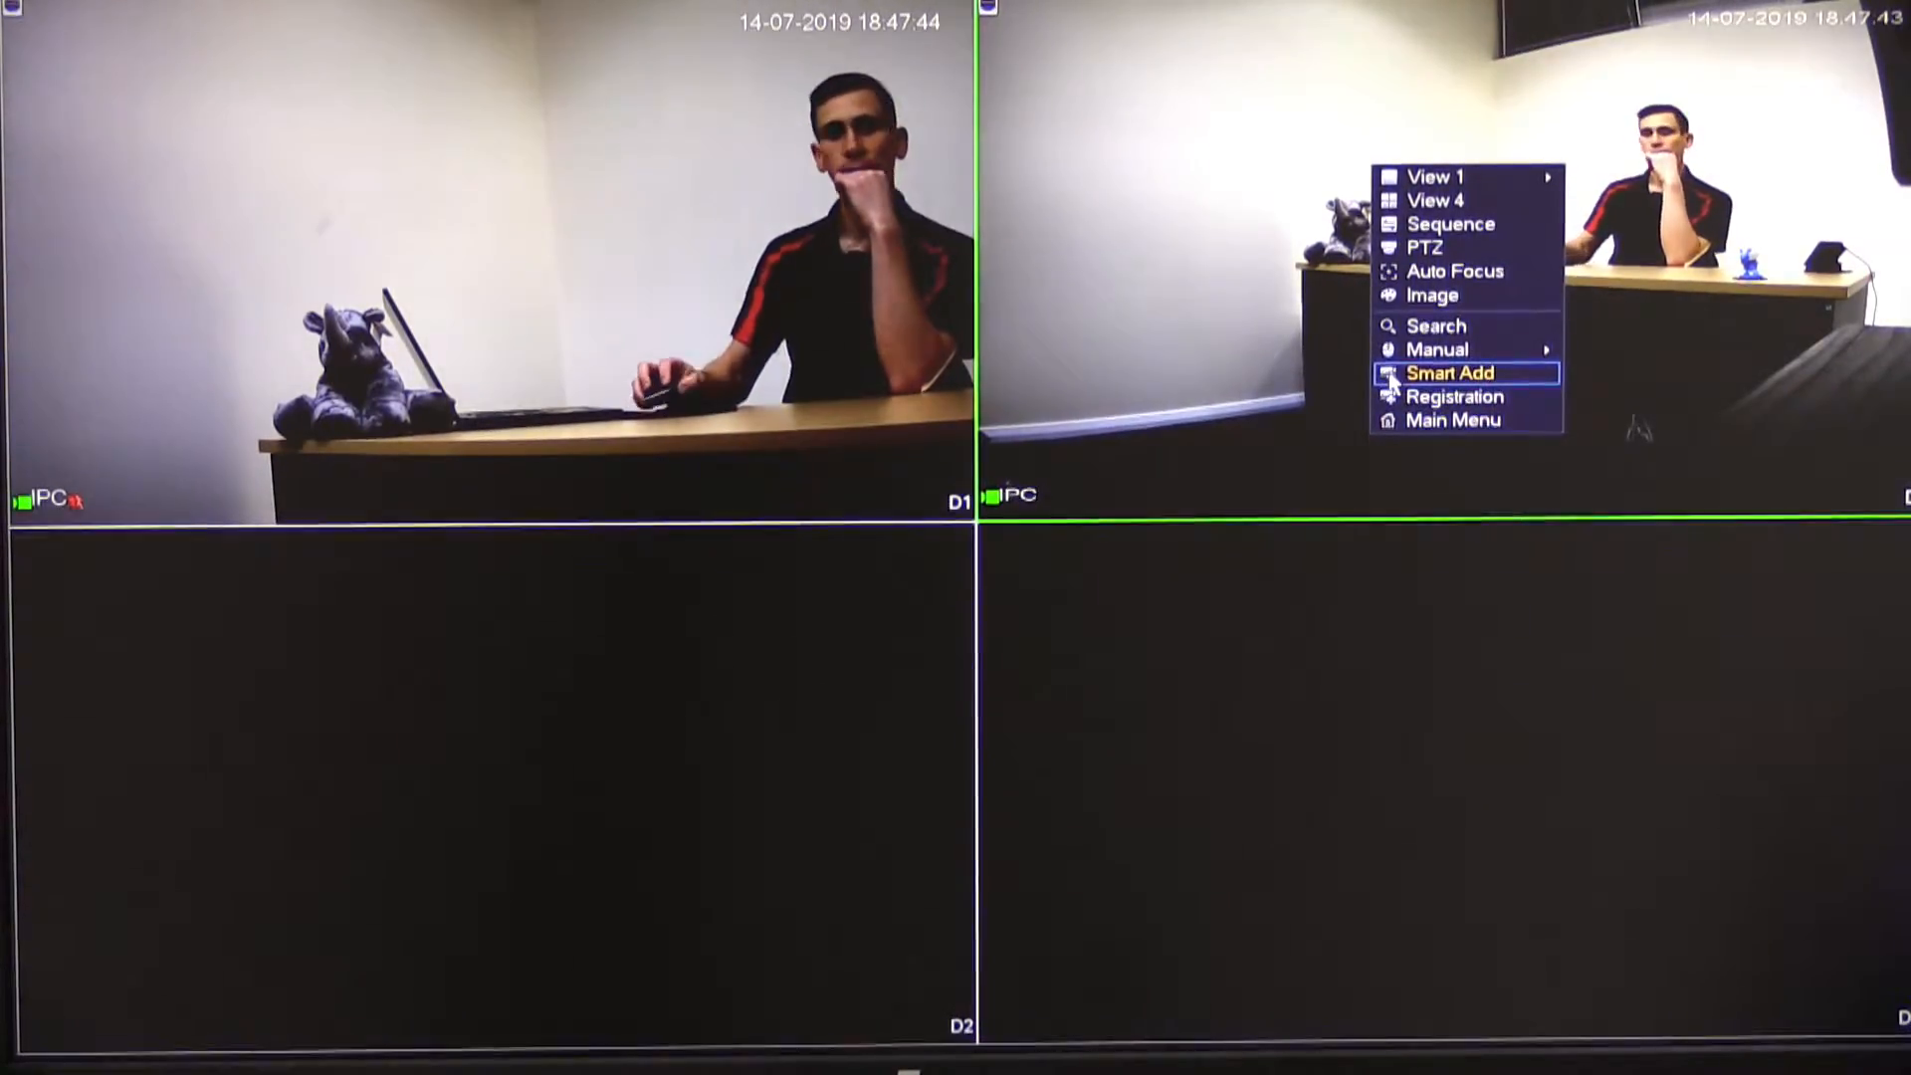
Open Main Menu > Setting > Network > TCP/IP to view the 10.1.100.154 DHCP address.
click(1455, 419)
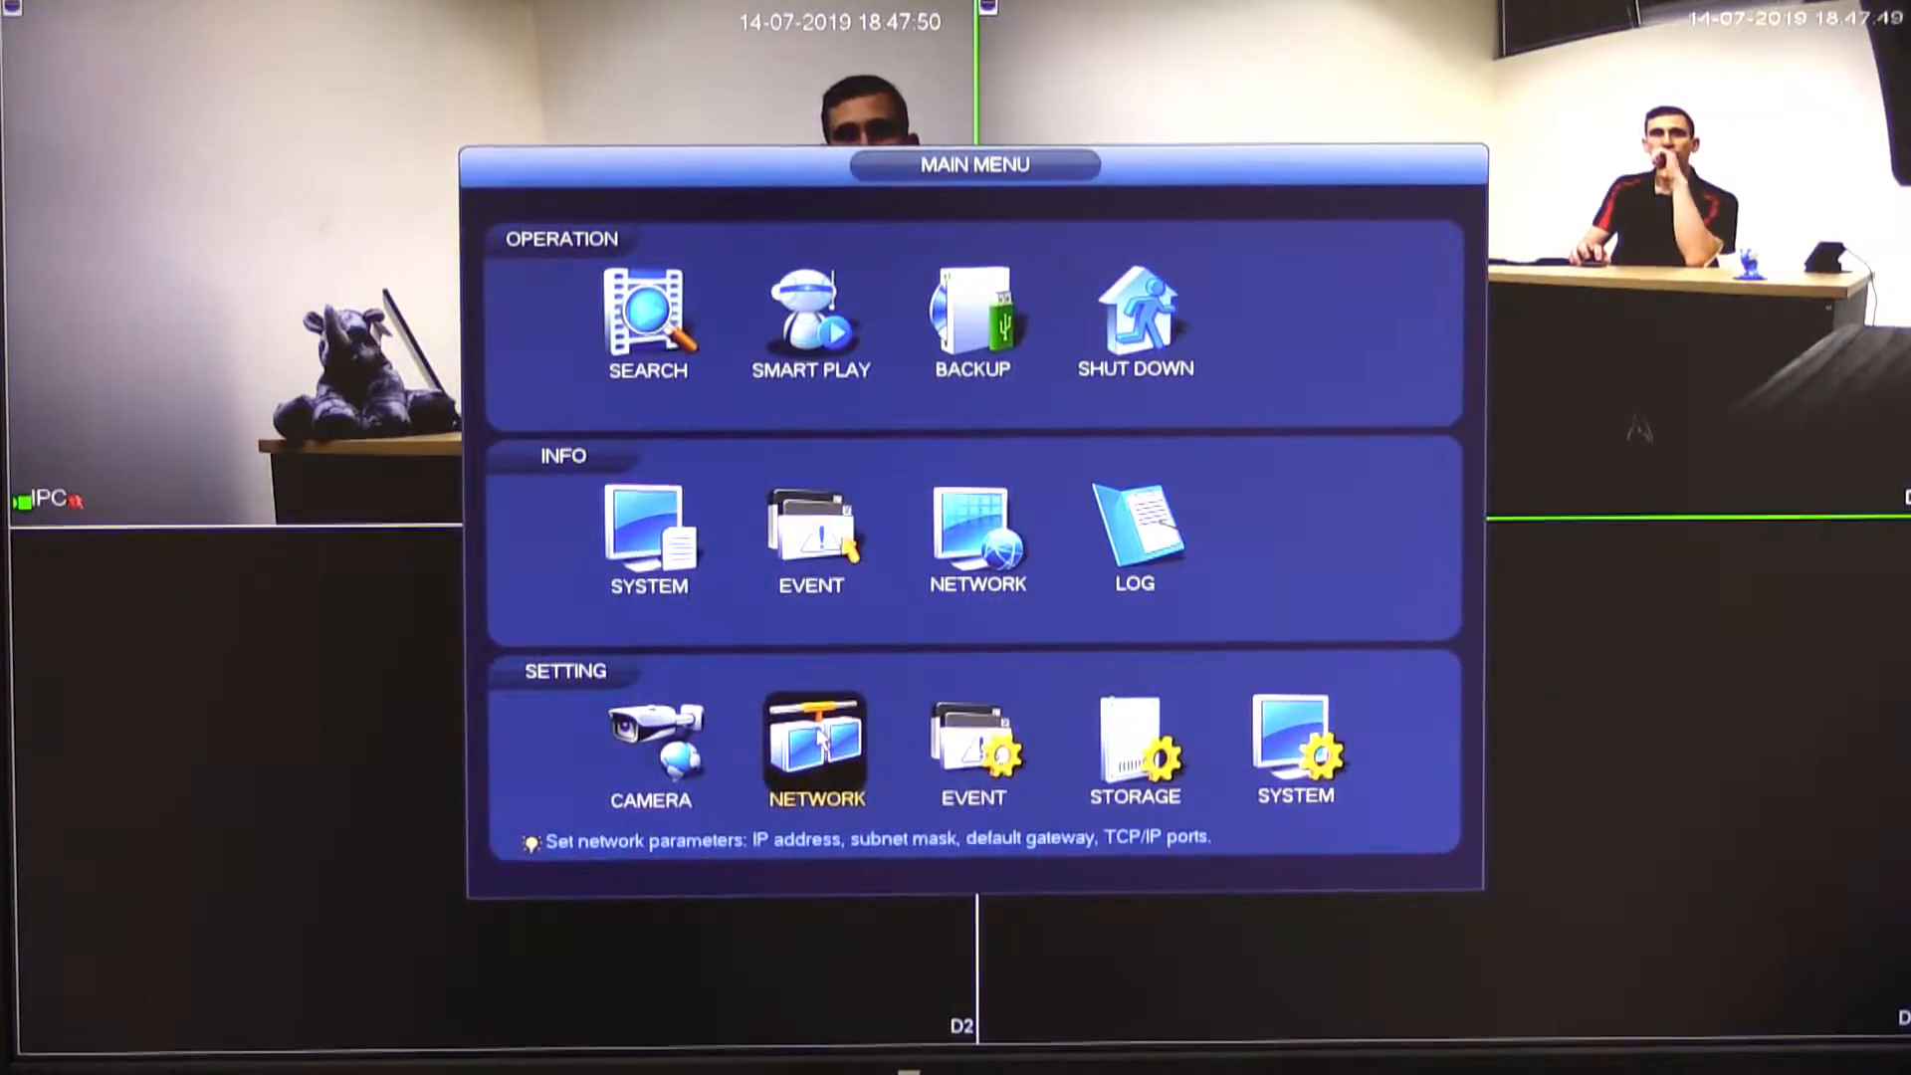
click(813, 748)
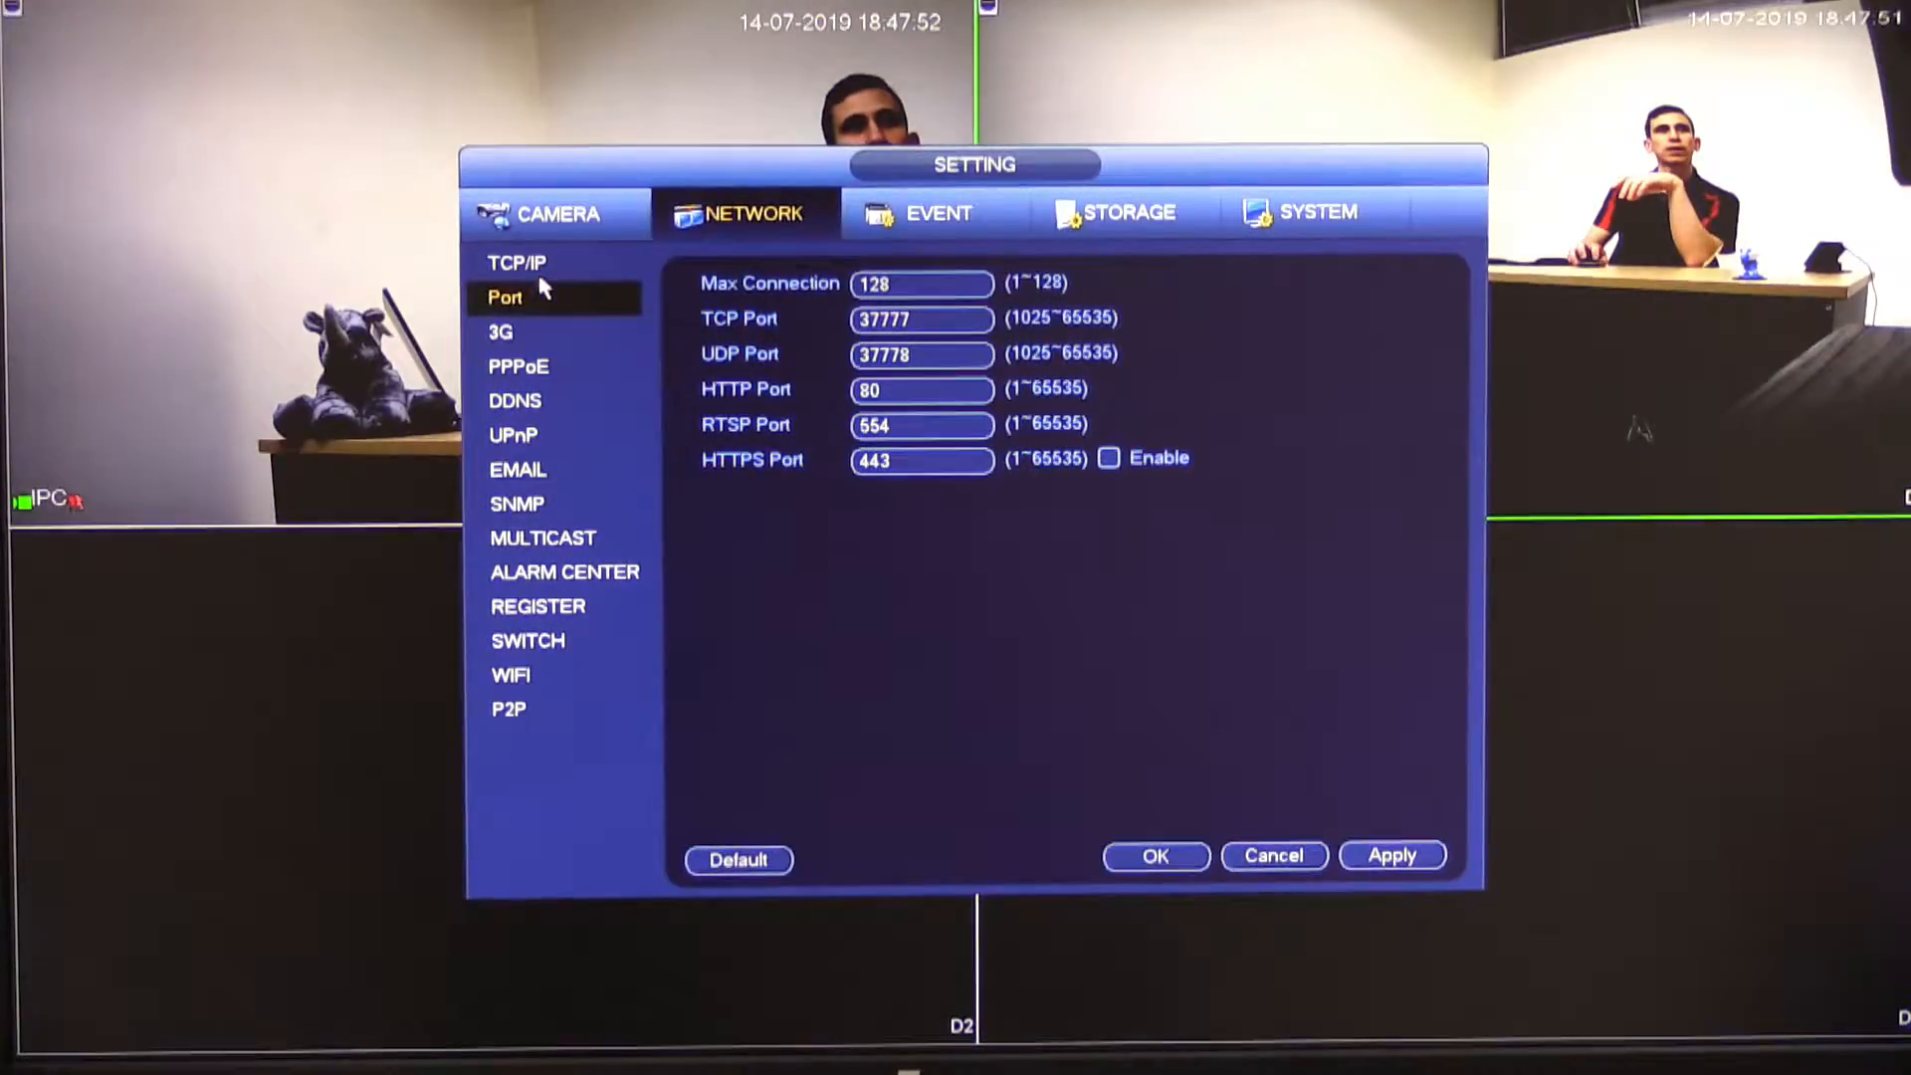
click(517, 261)
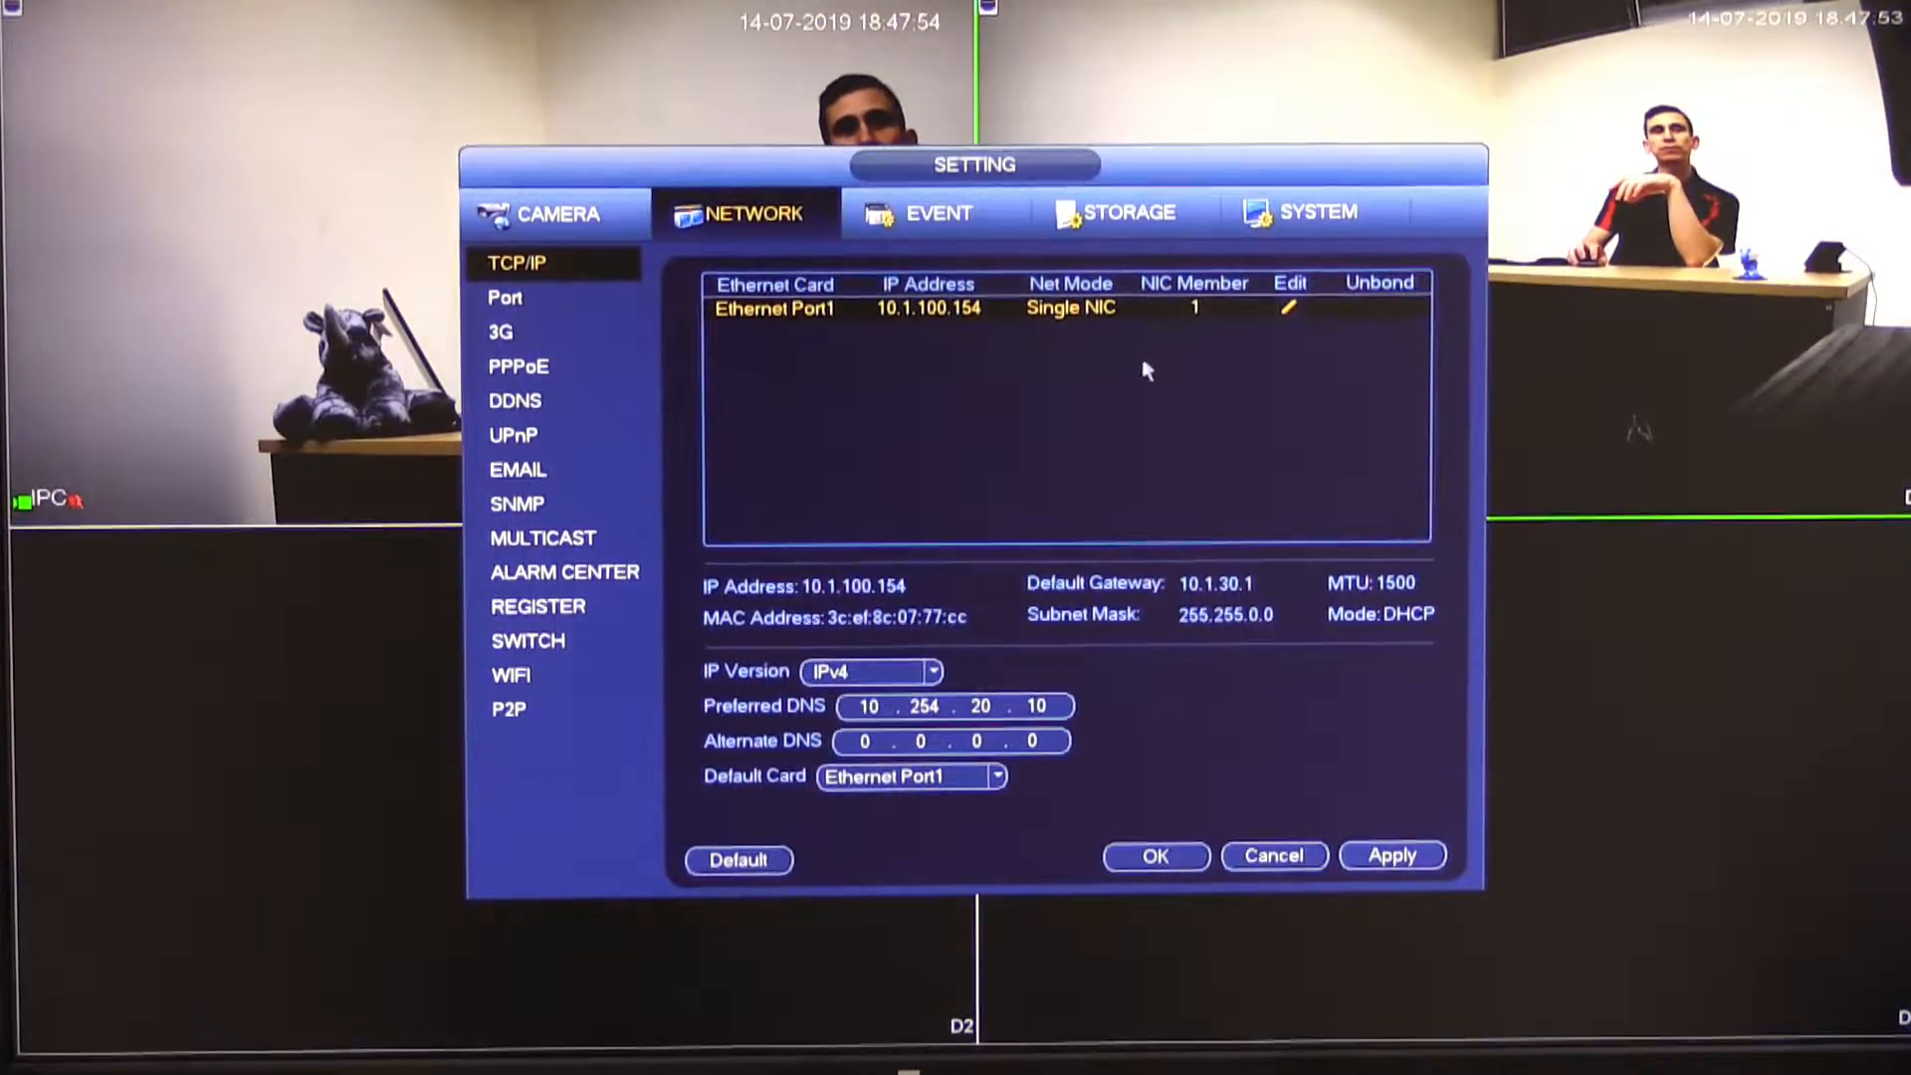
Edit Ethernet Port1, disable DHCP, and change the IP's last octet to make 10.1.100.100.
click(1289, 307)
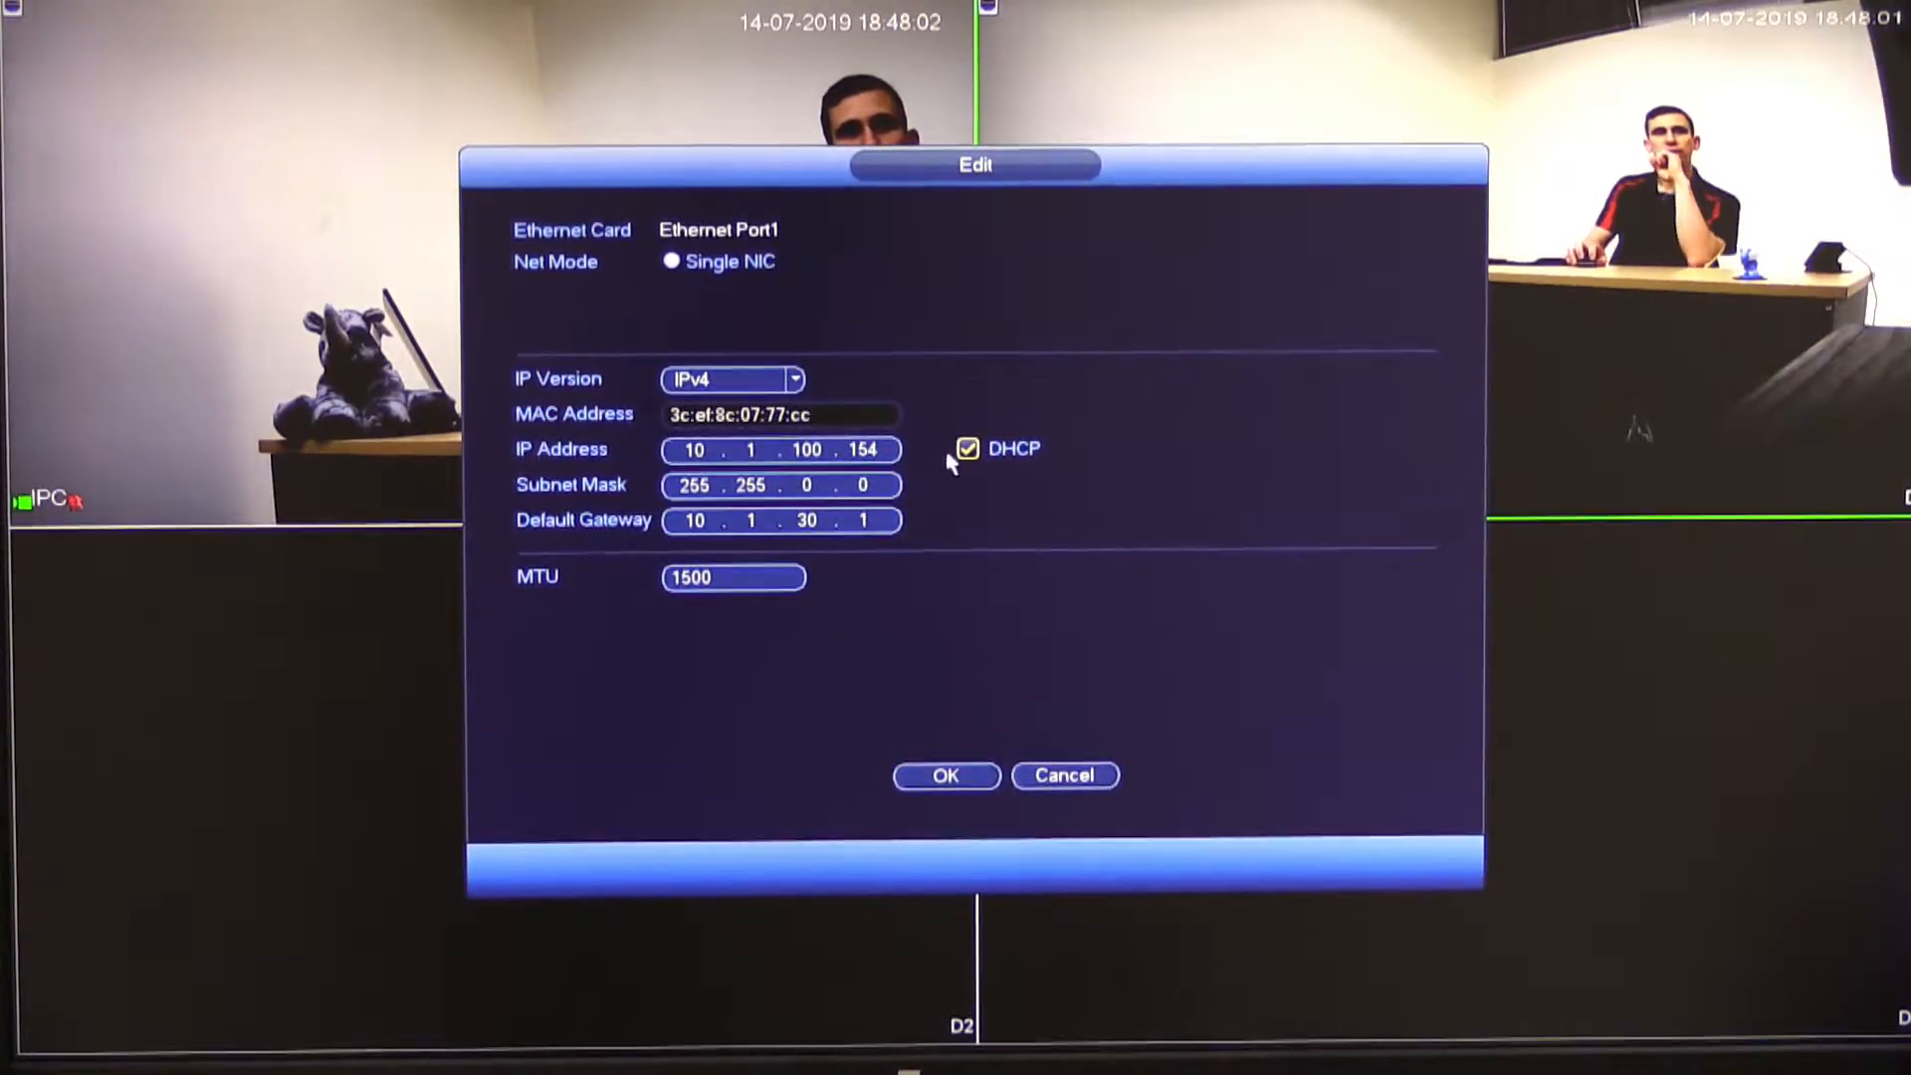
click(967, 448)
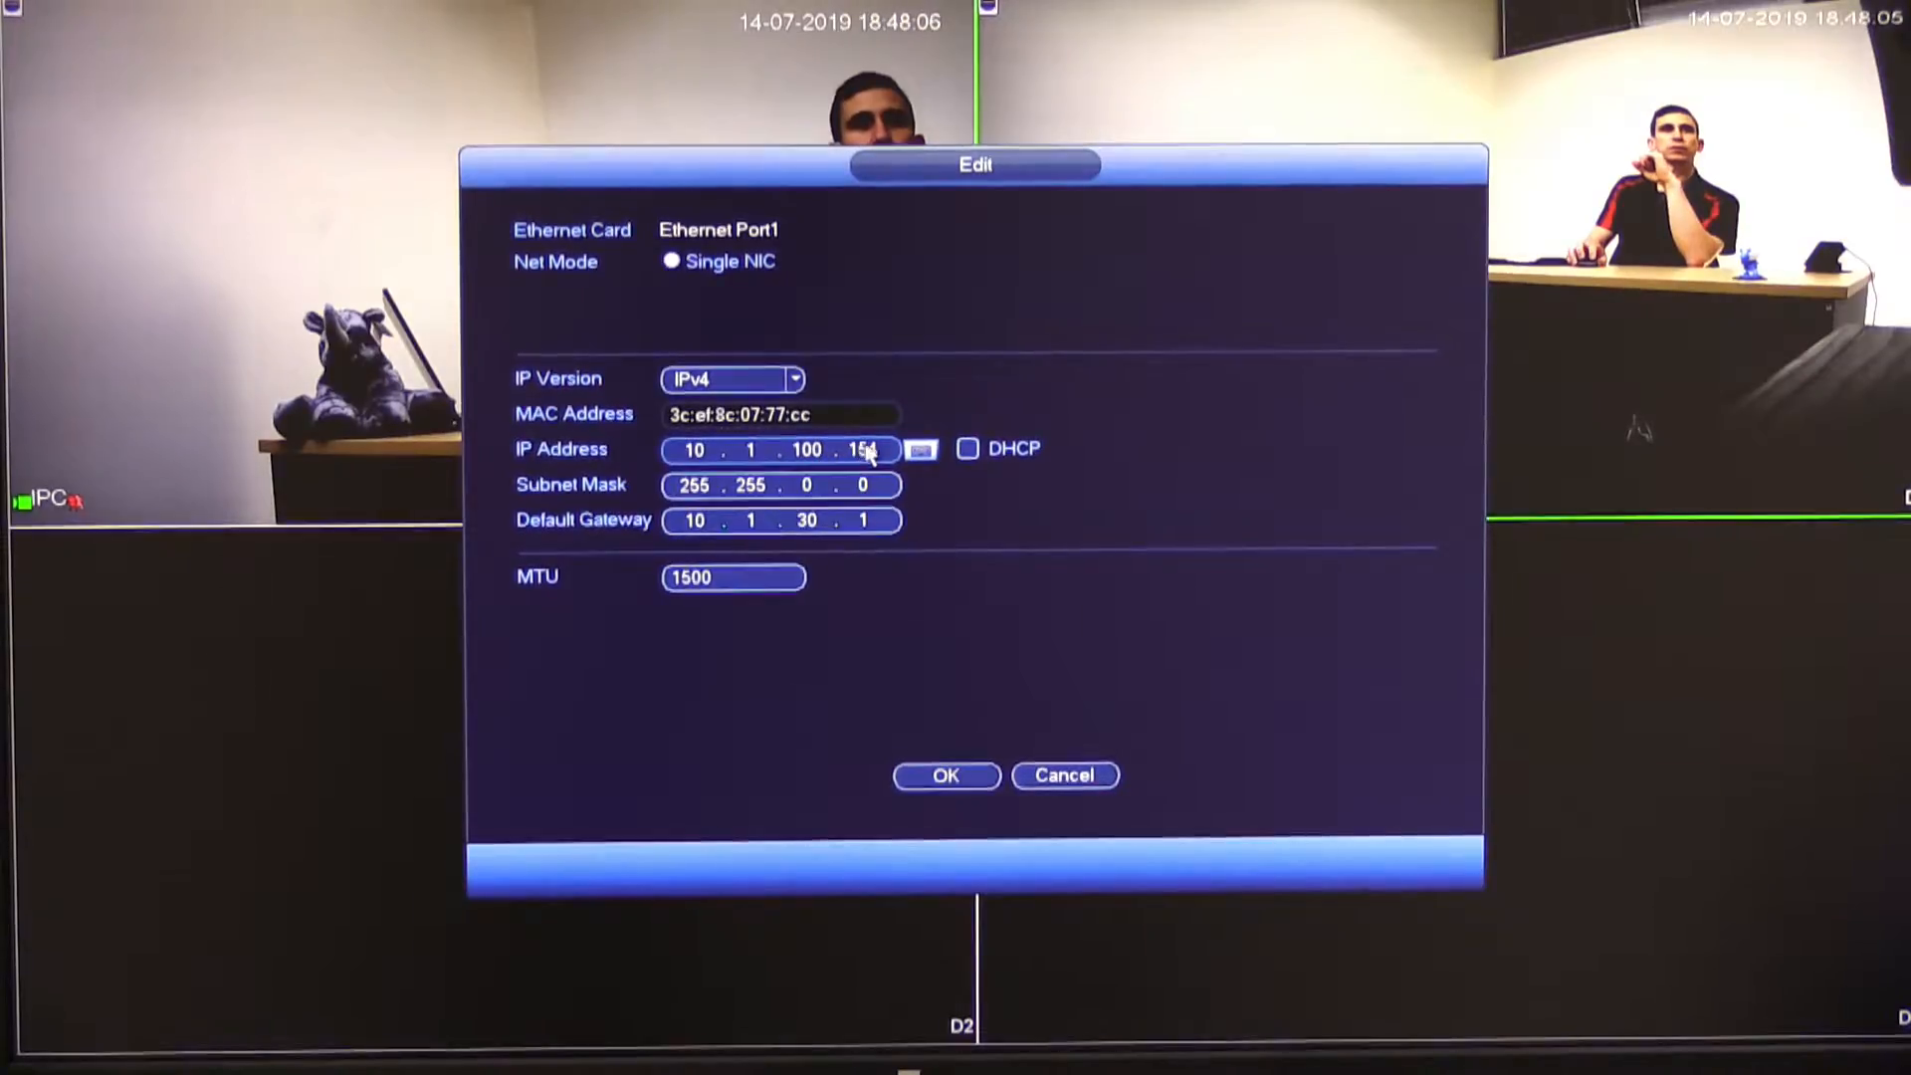
click(865, 449)
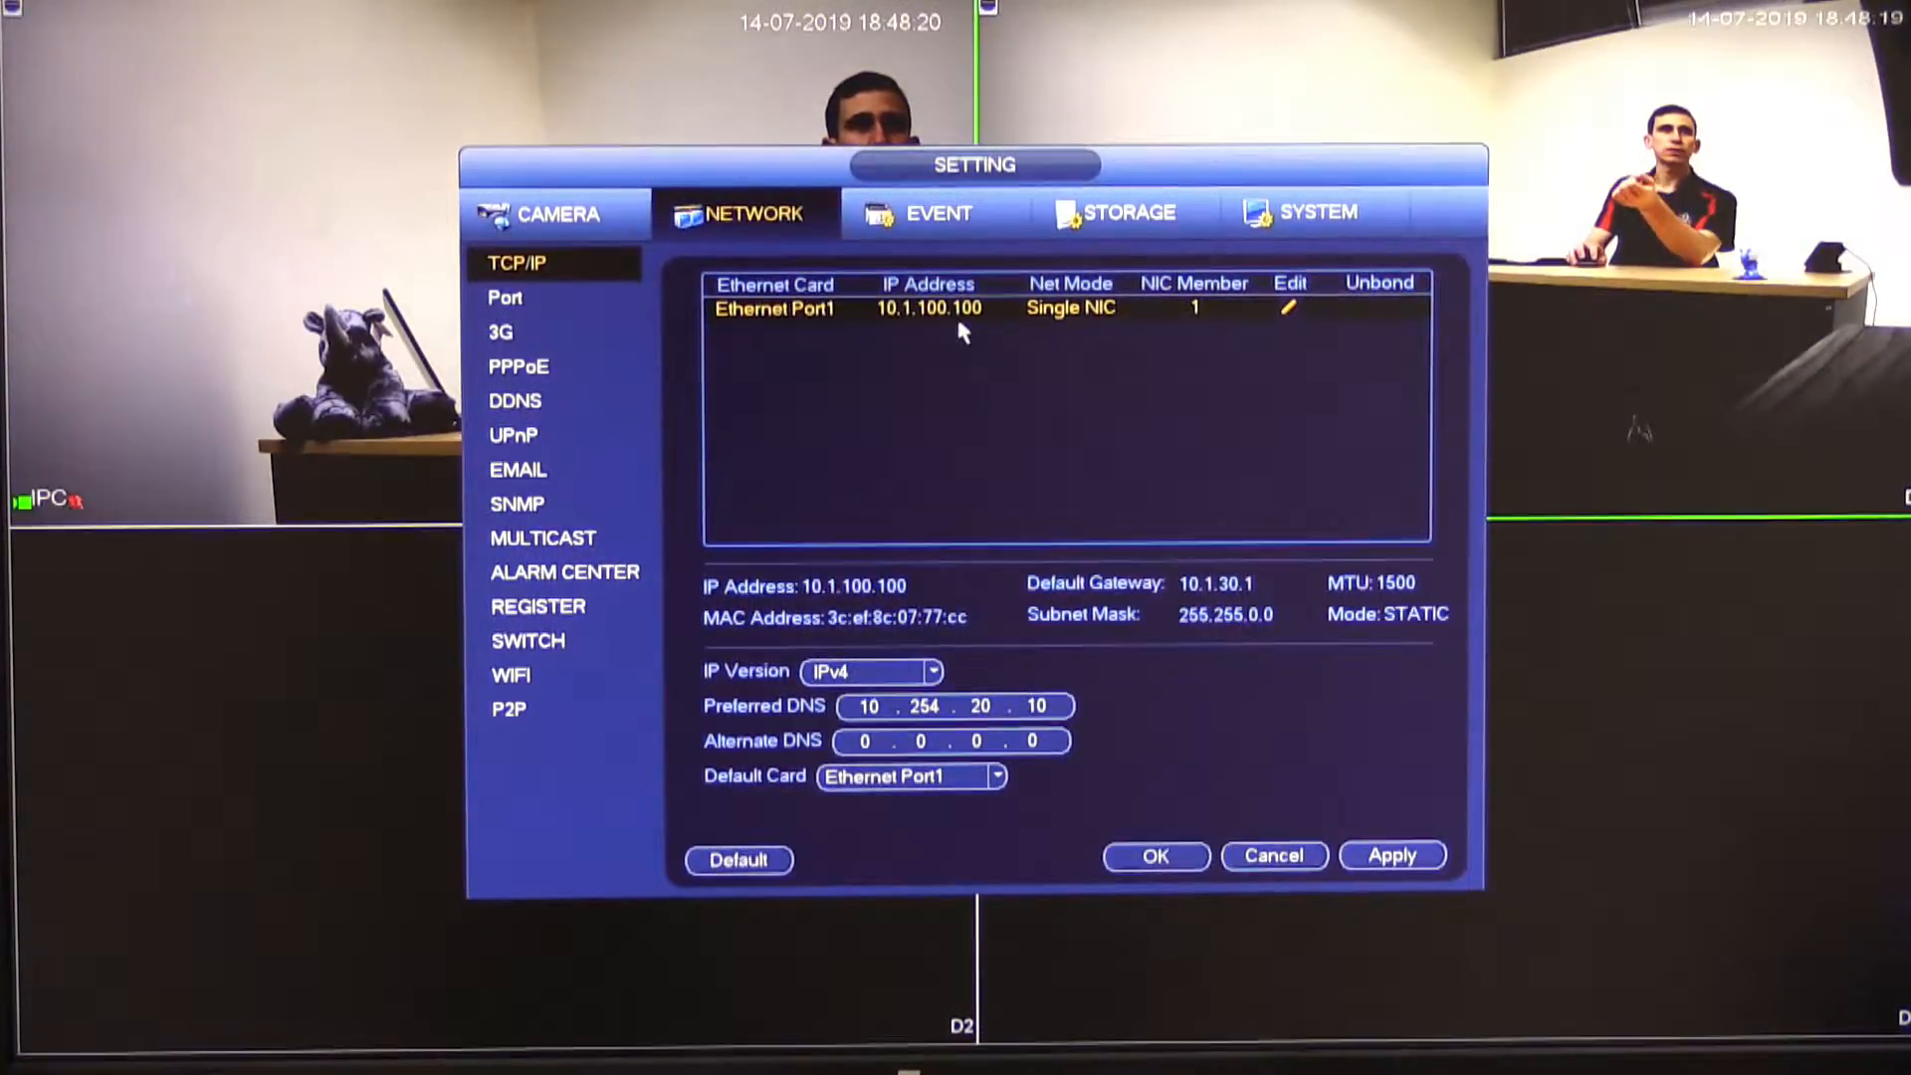
click(1393, 856)
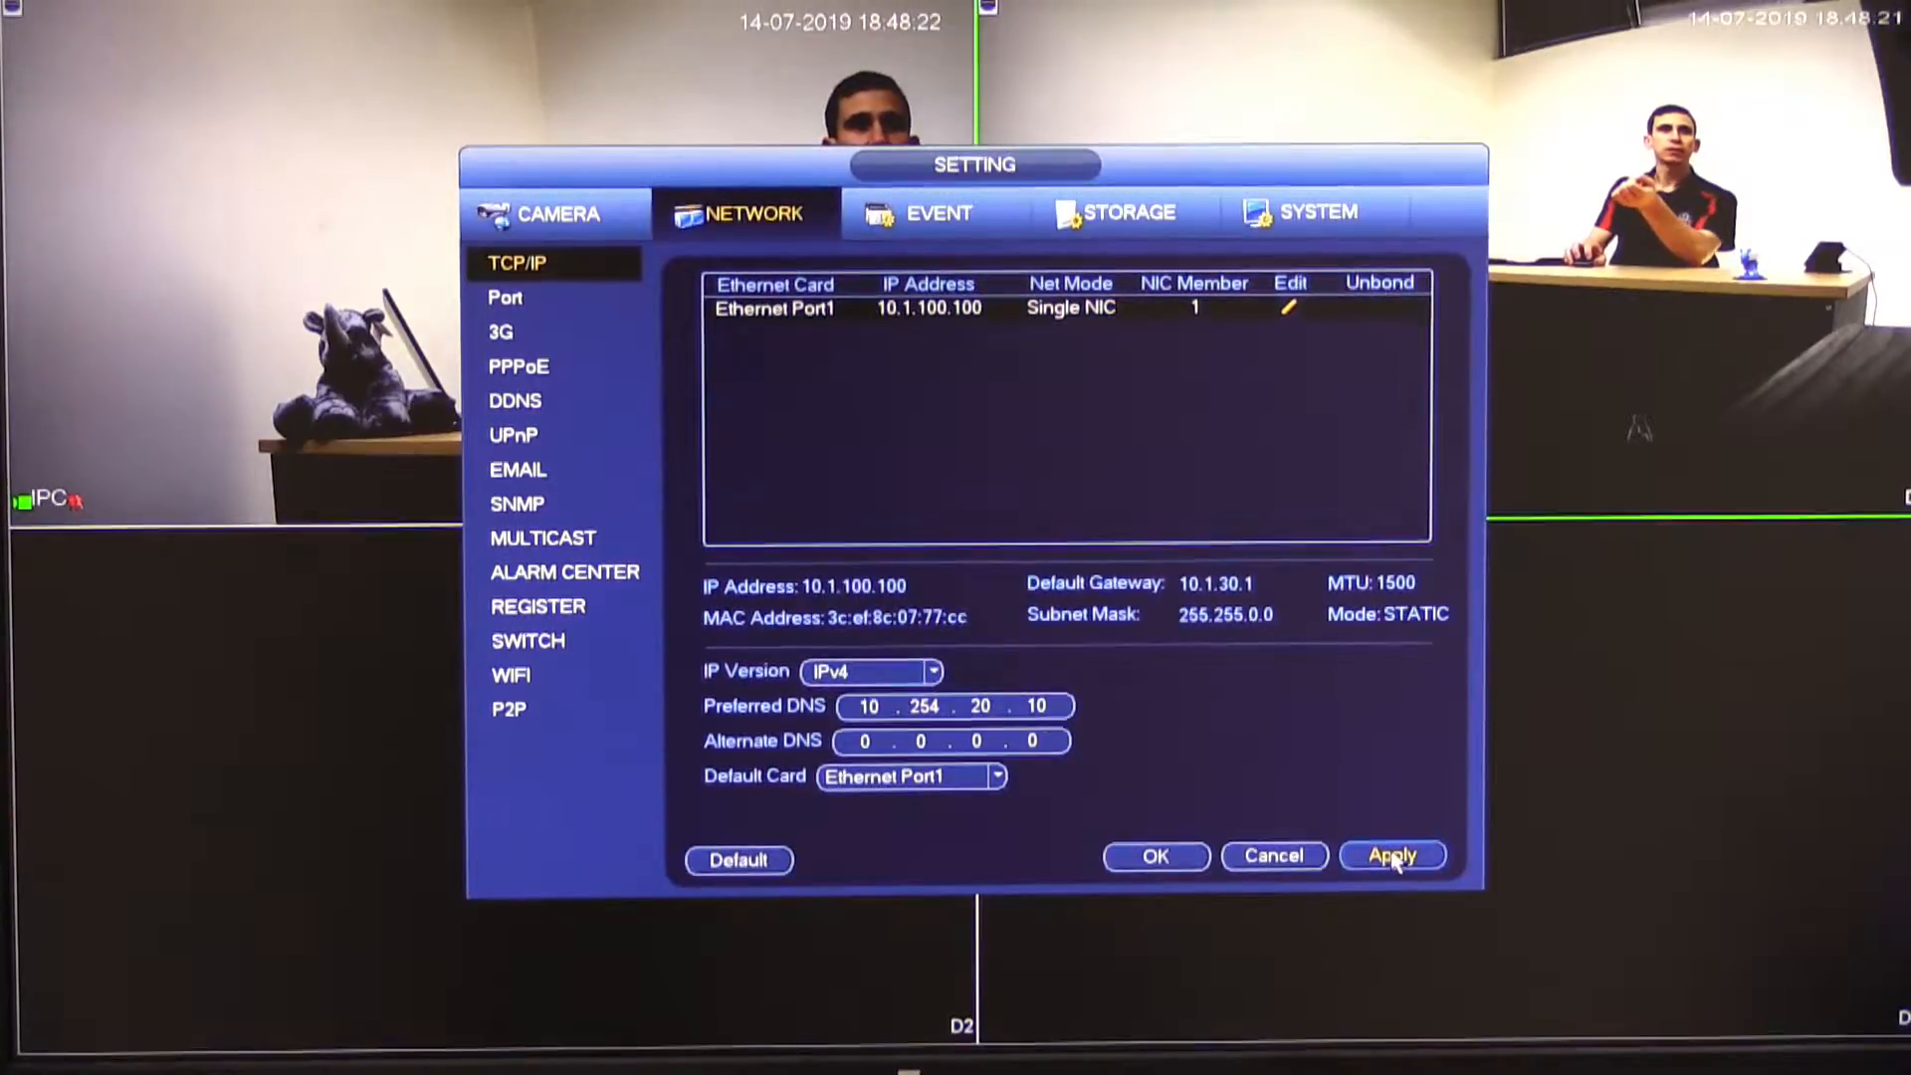
click(1391, 854)
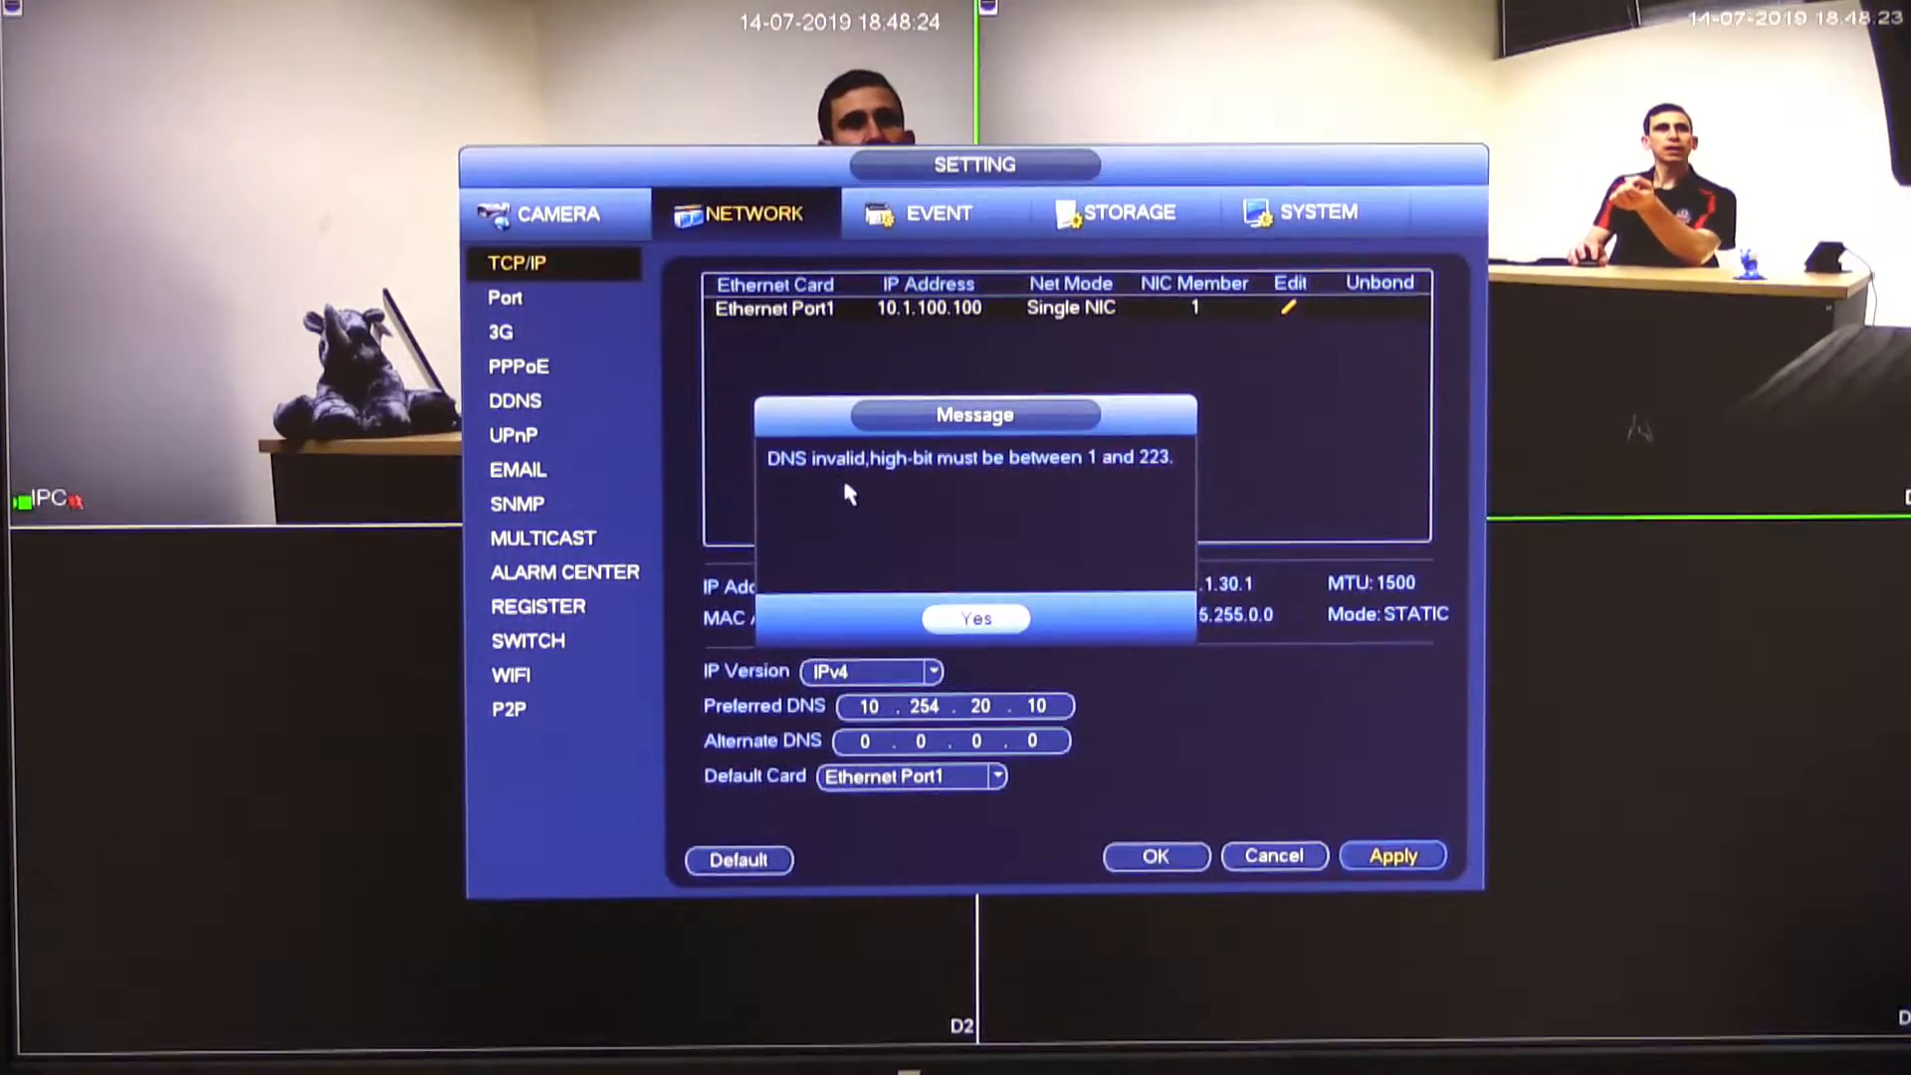
mouse_move(906, 481)
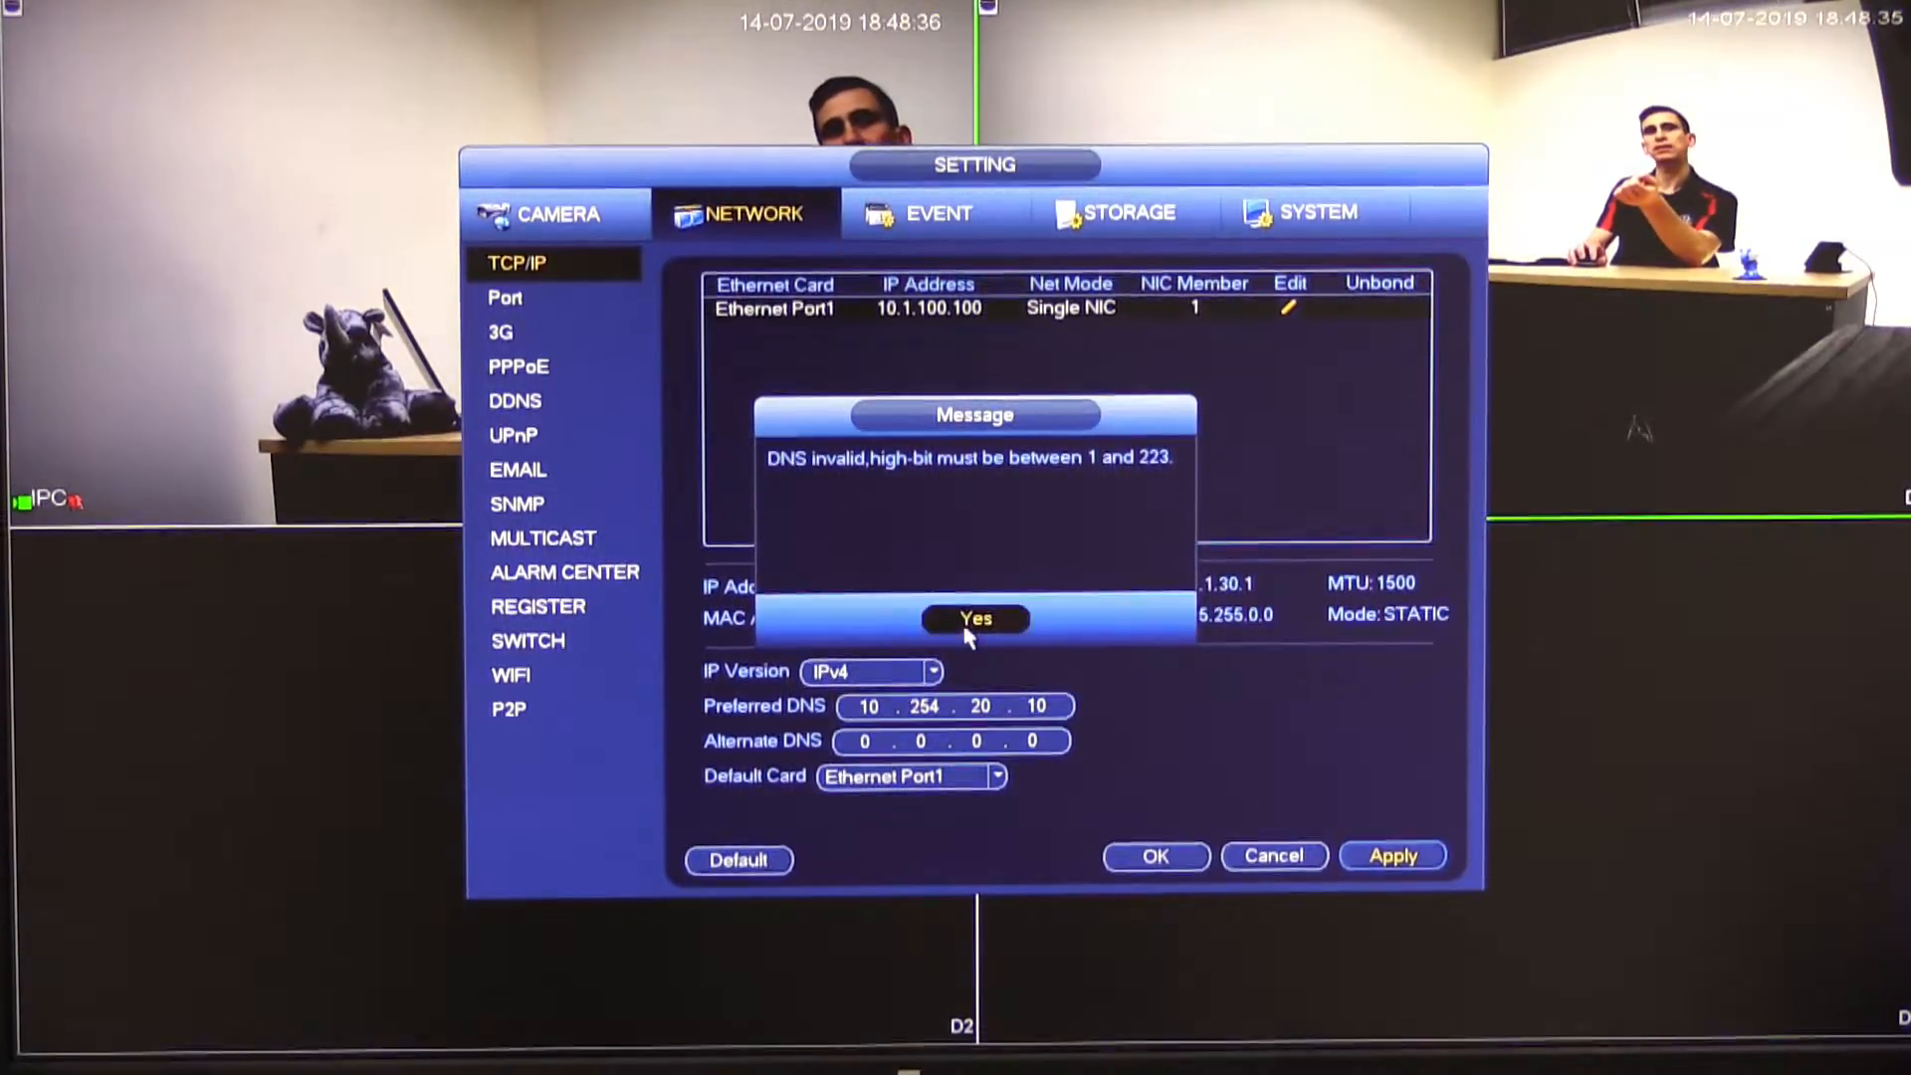
click(974, 618)
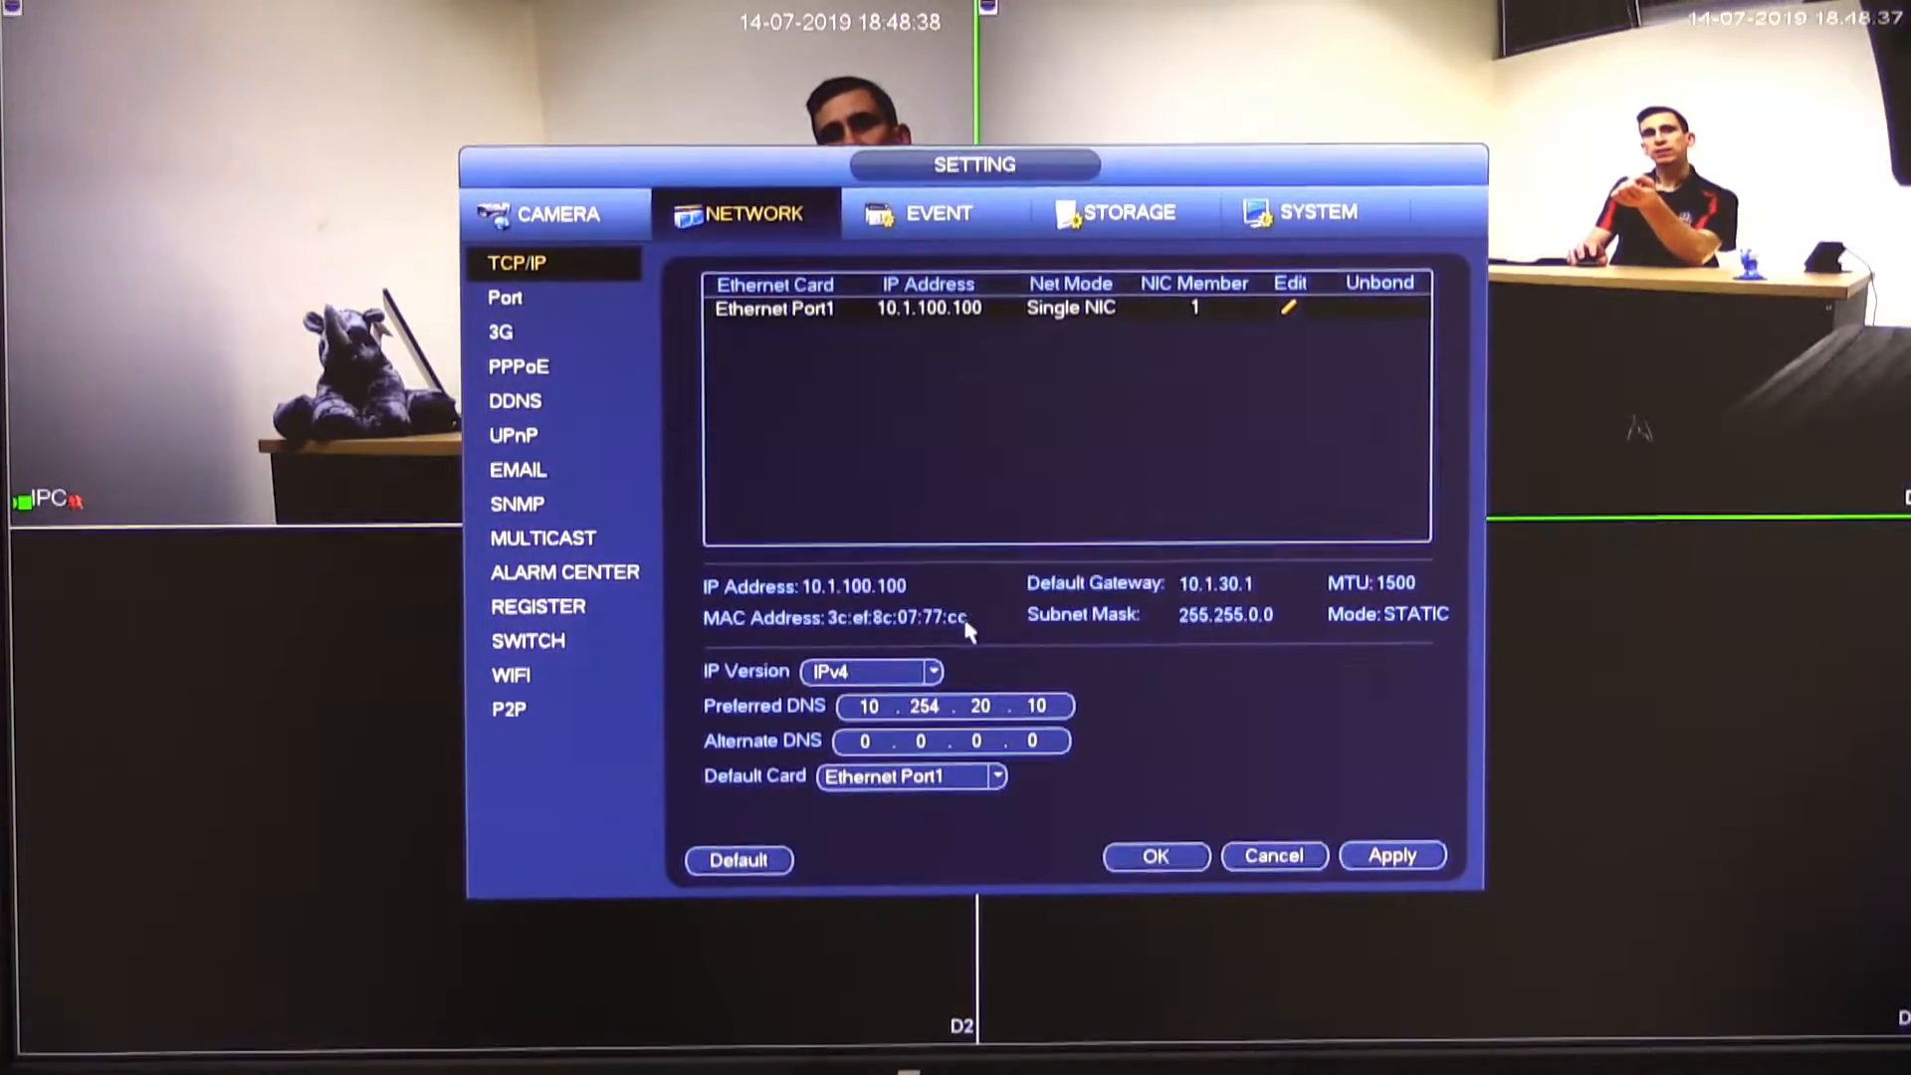
click(1391, 856)
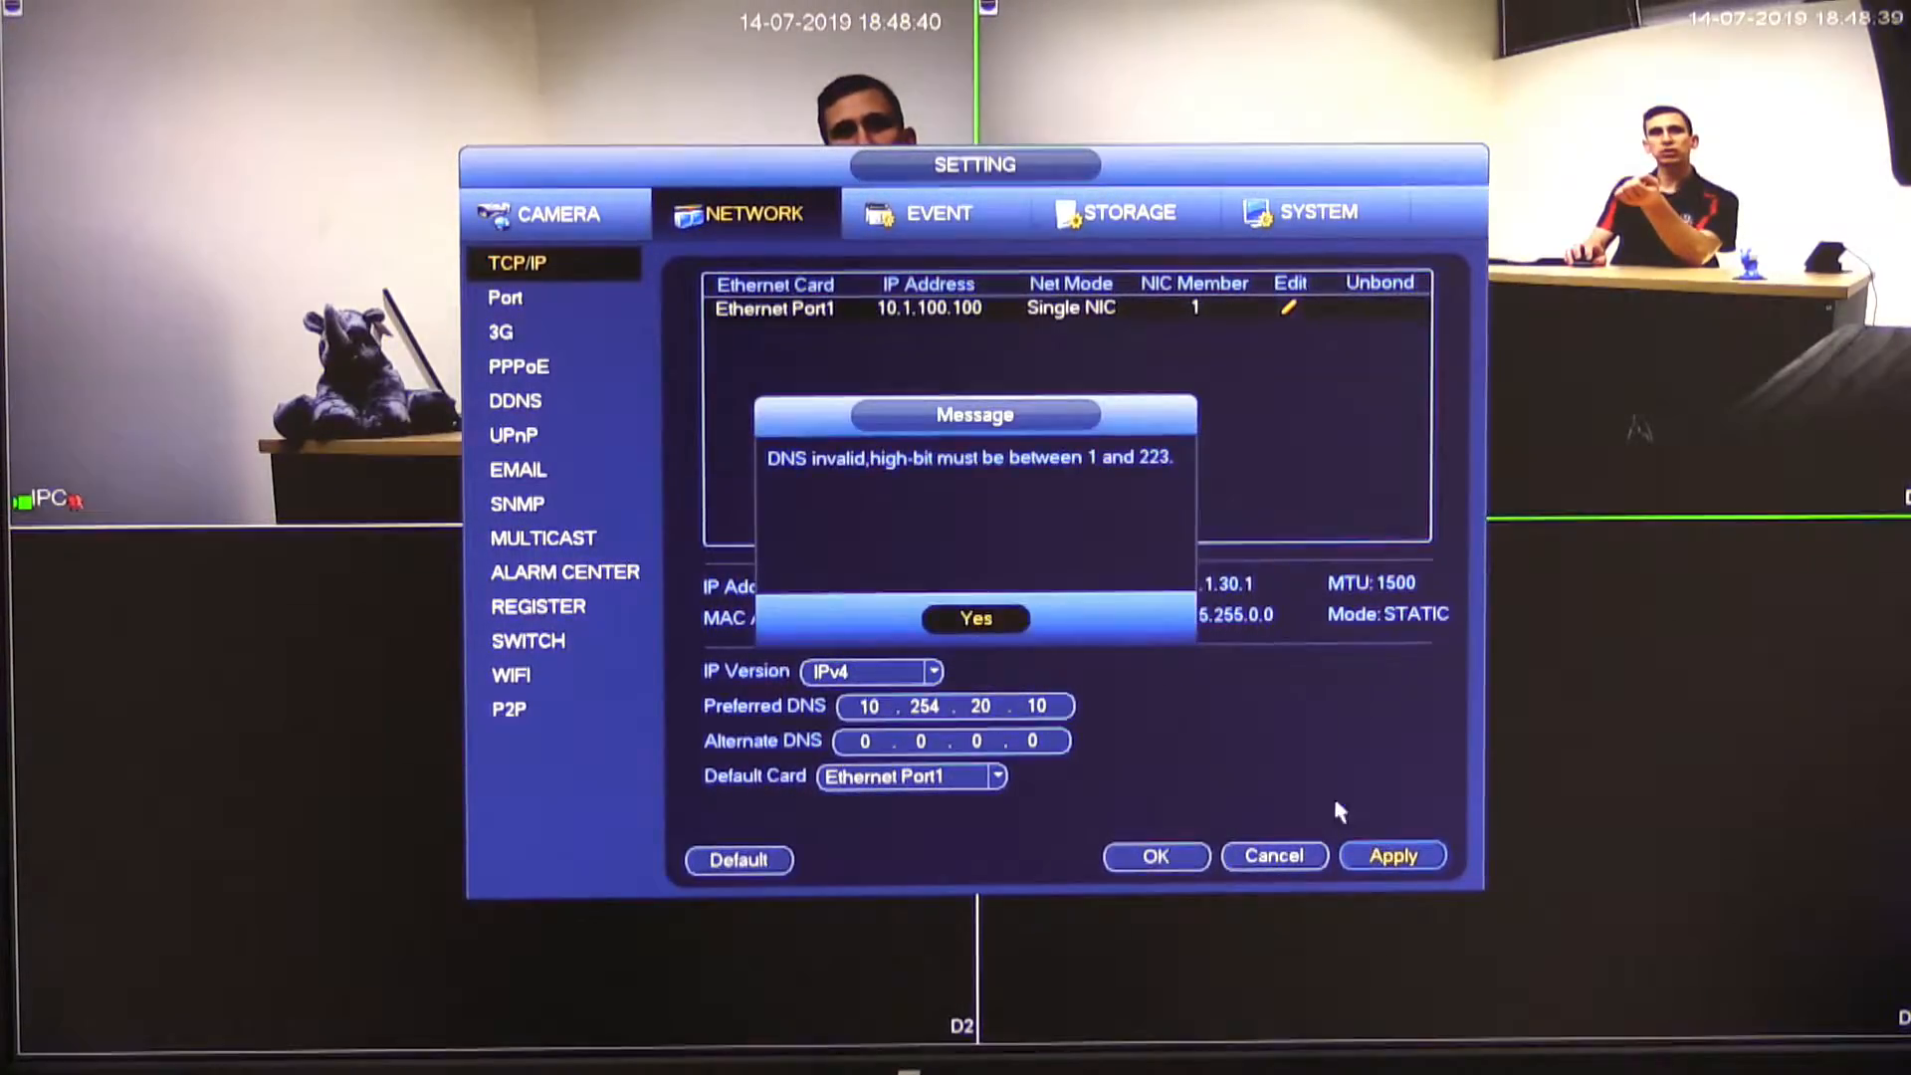
click(973, 618)
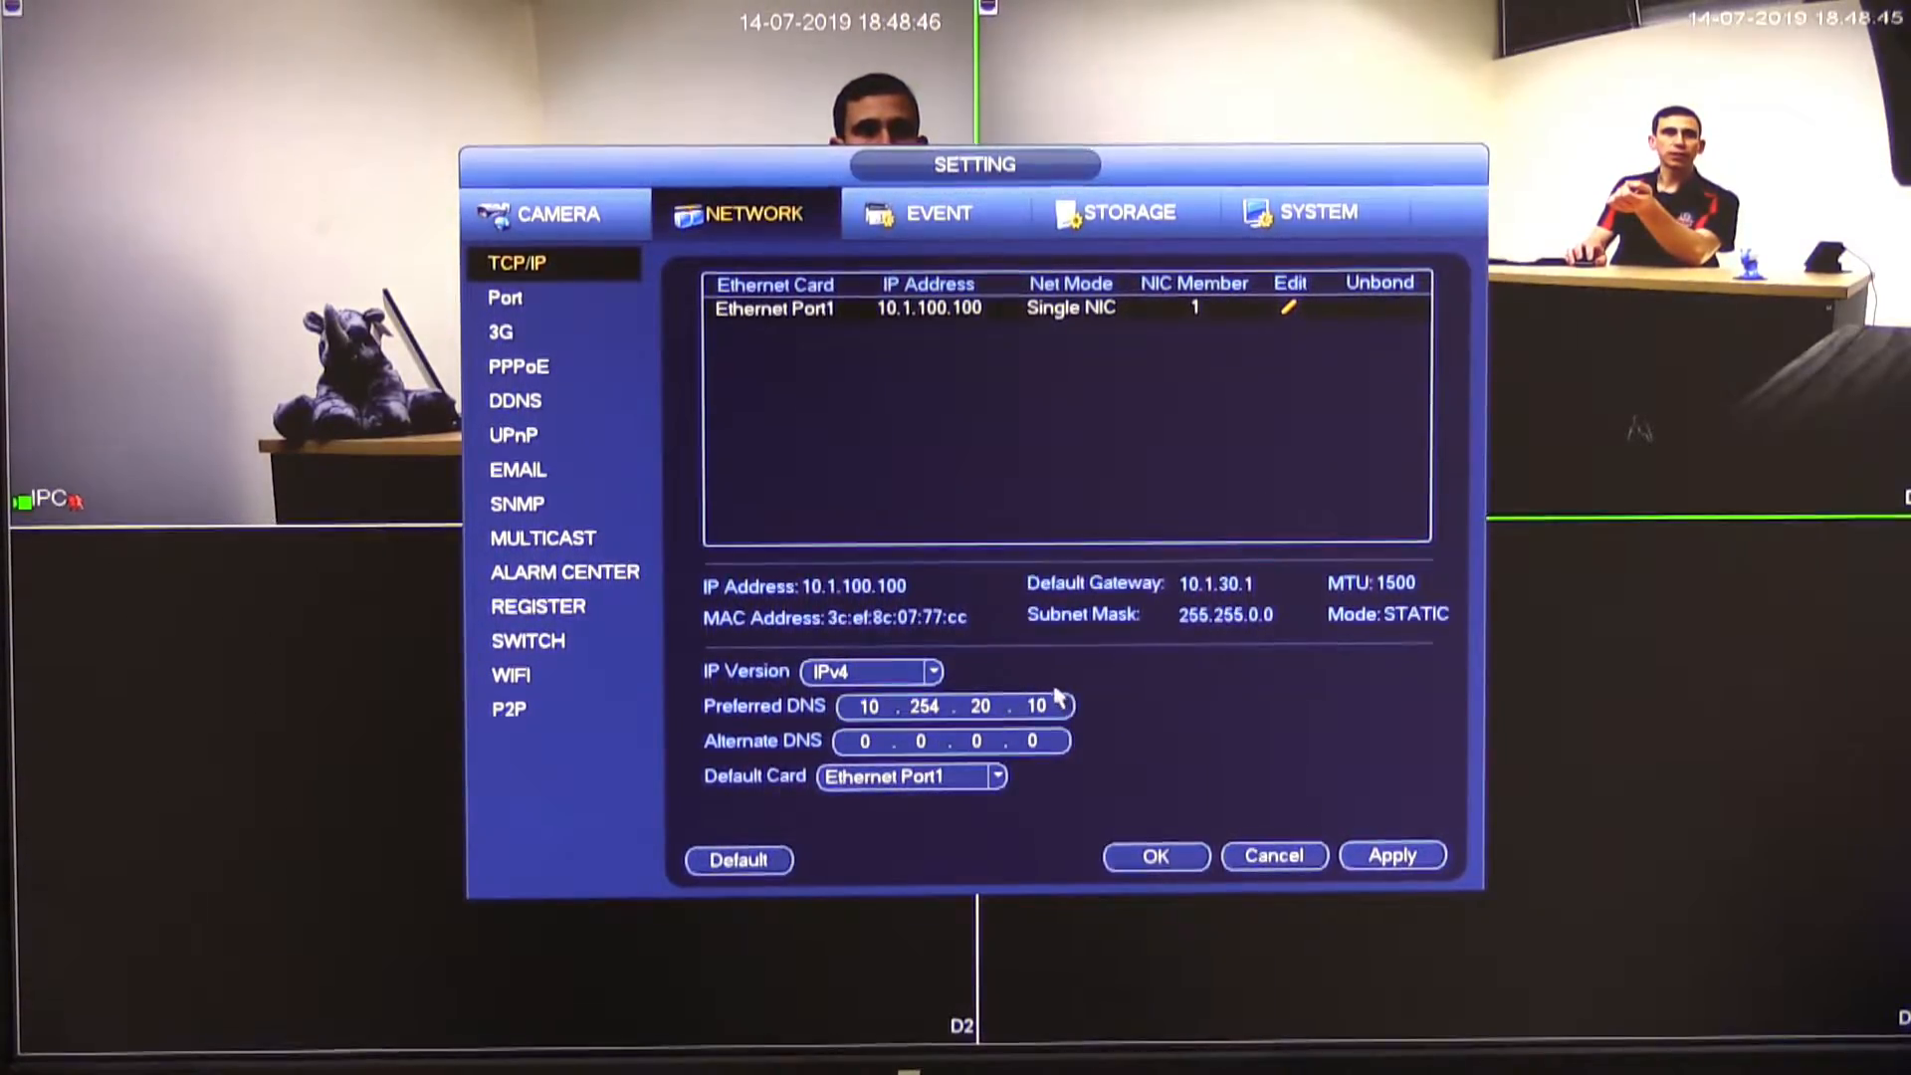
mouse_move(810, 718)
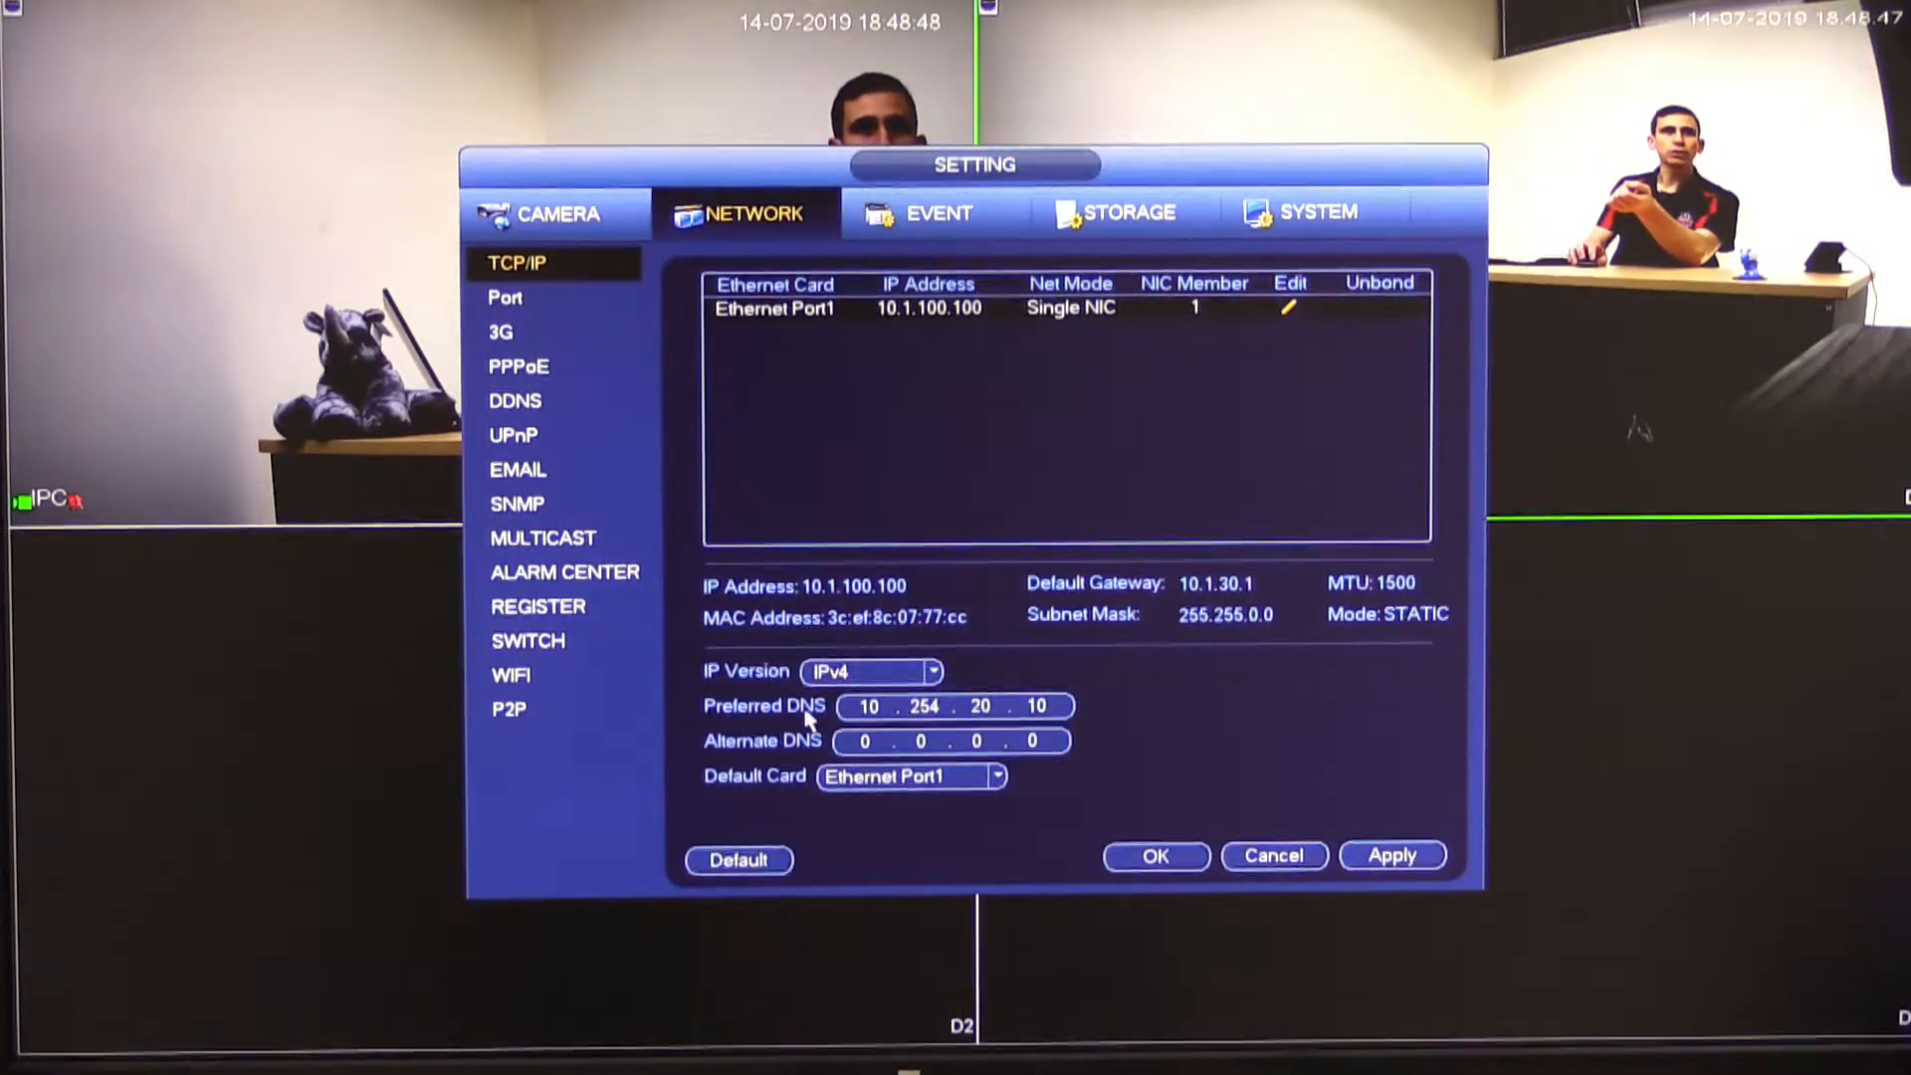
mouse_move(792, 710)
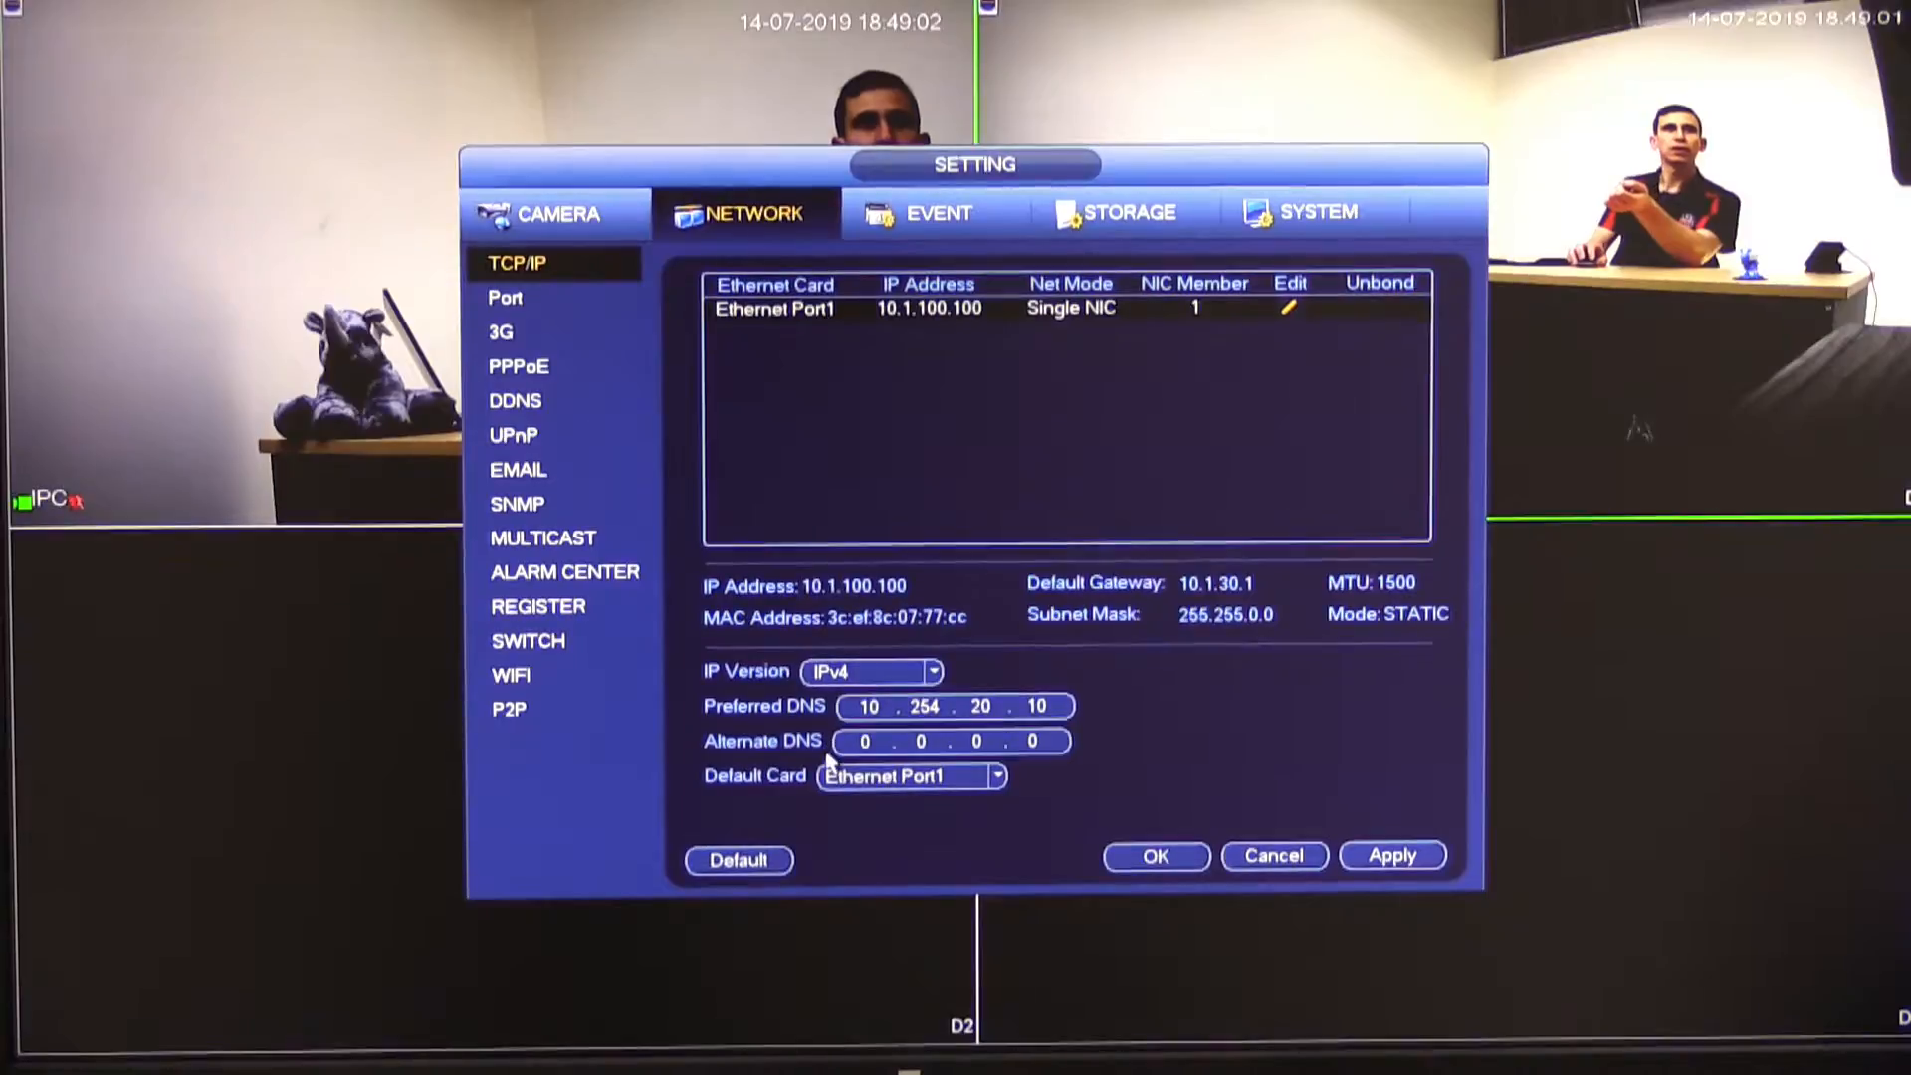
click(951, 740)
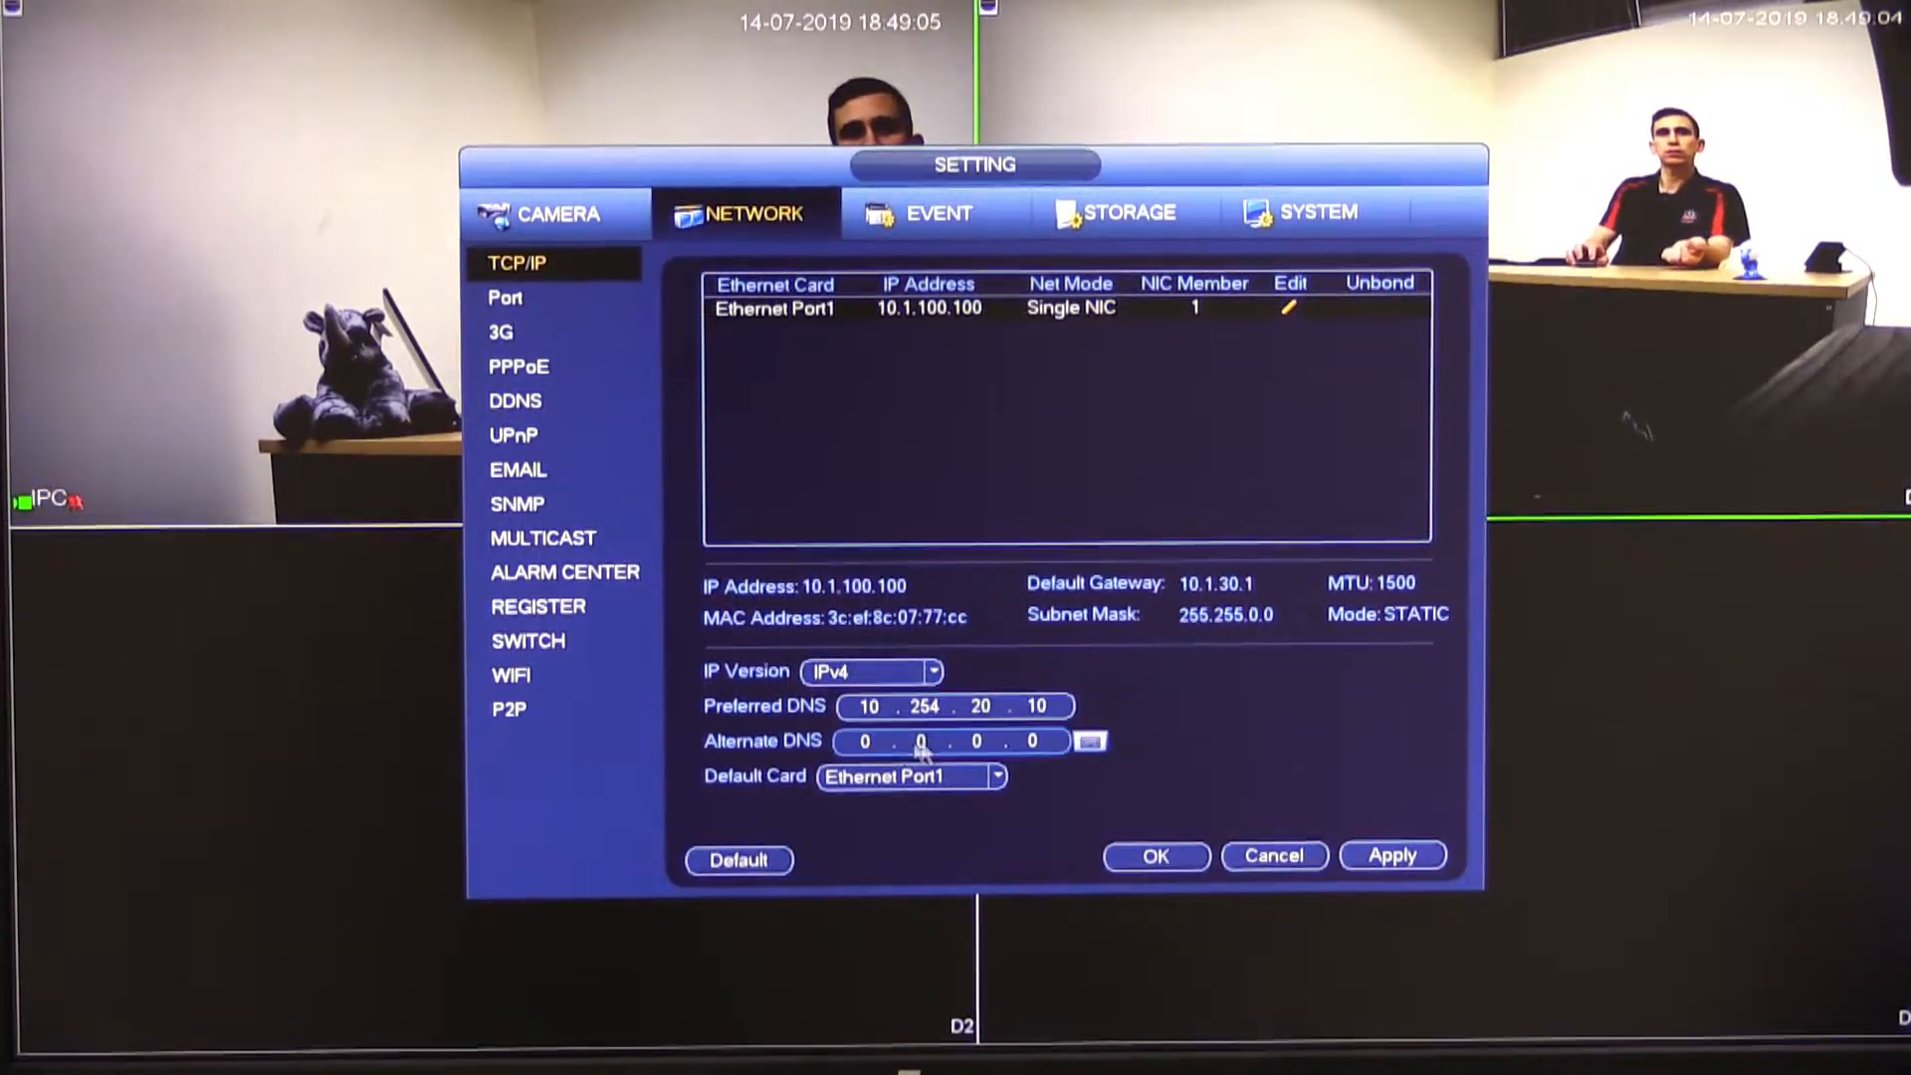
click(868, 740)
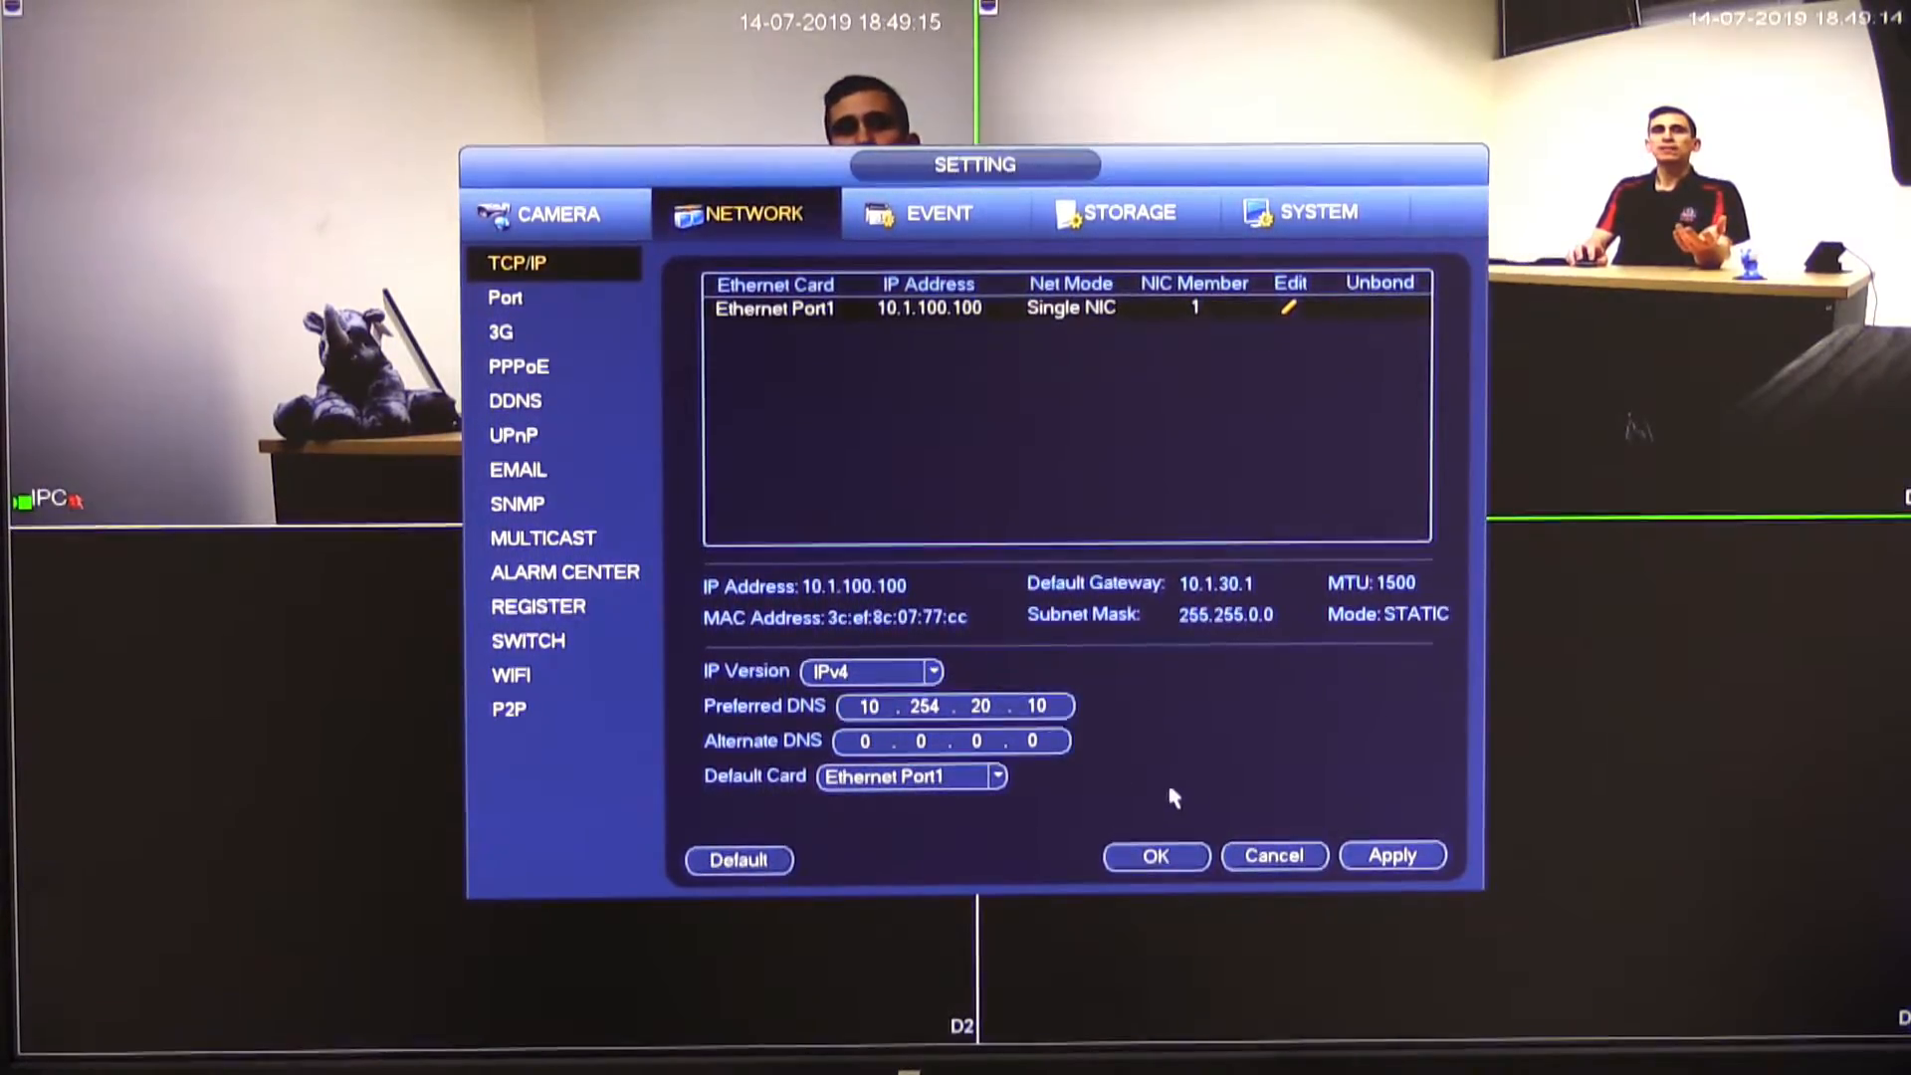
click(1392, 855)
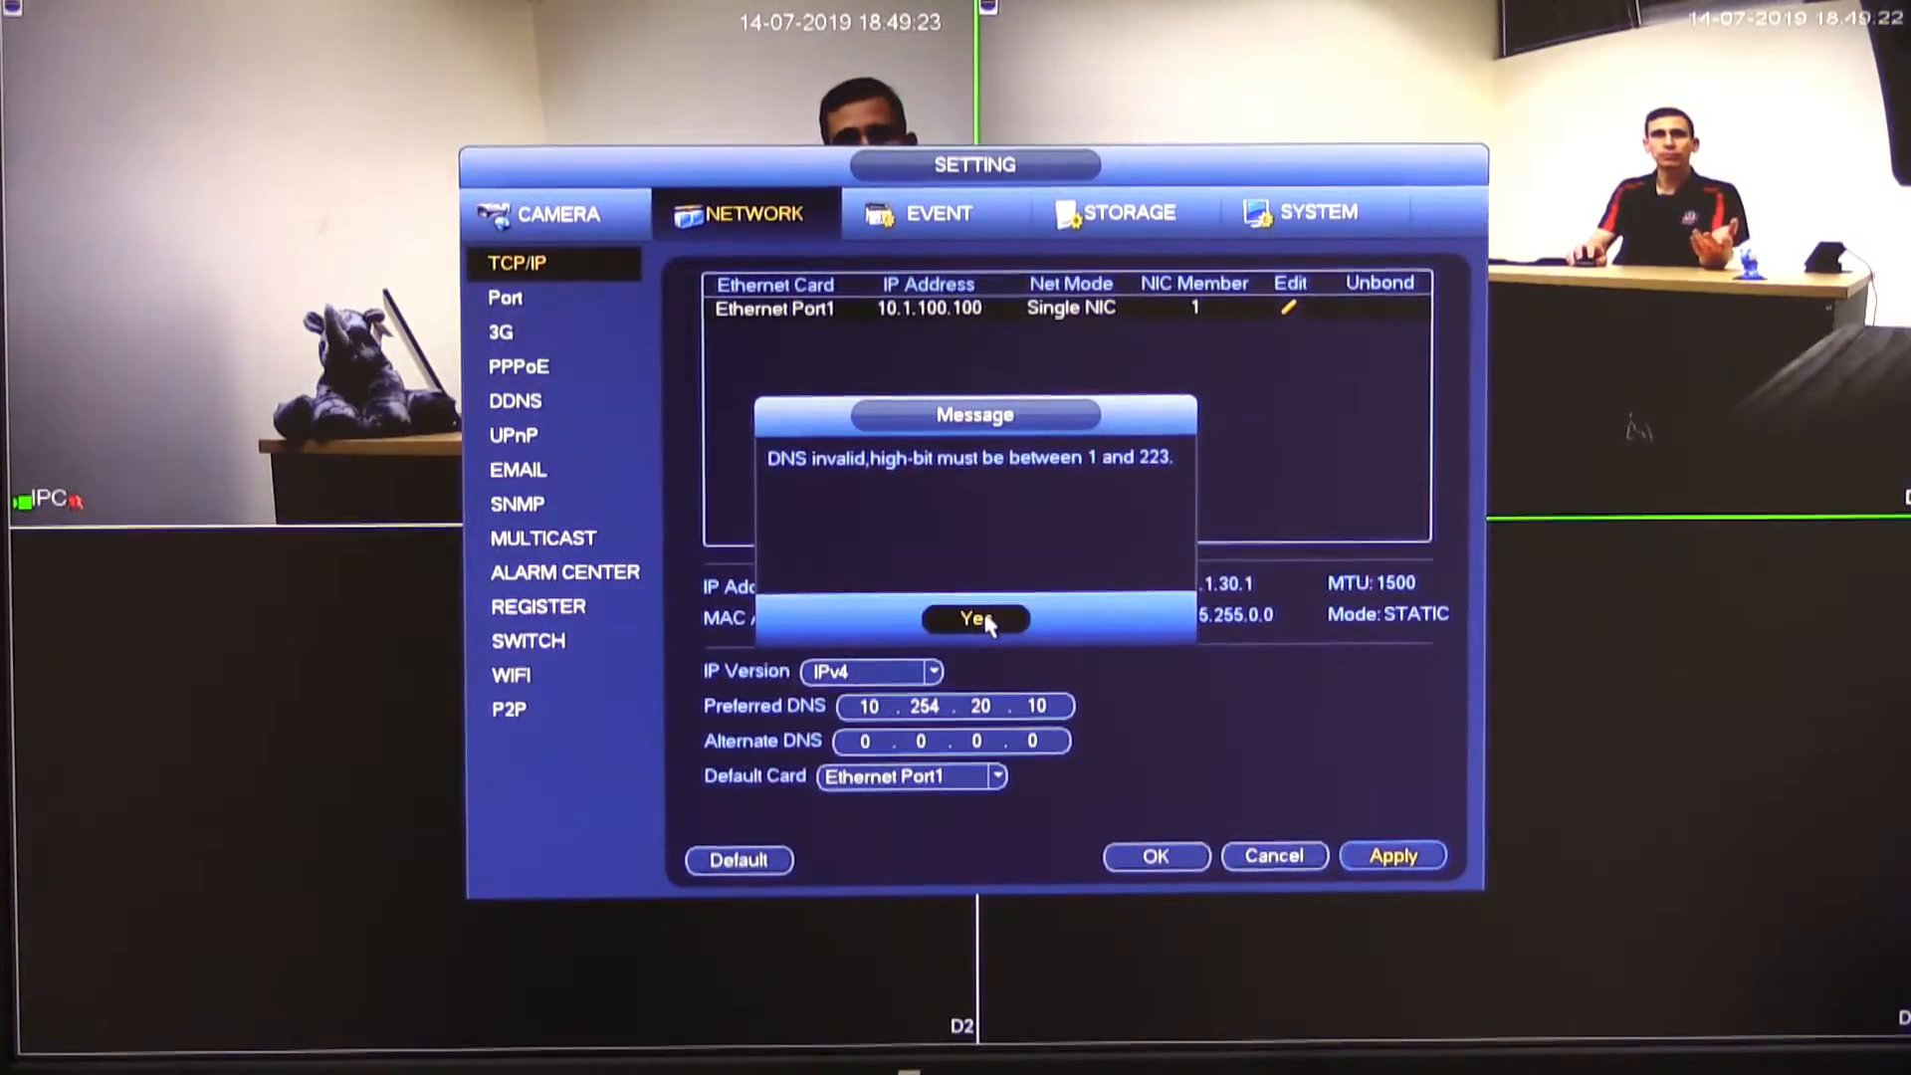
click(976, 620)
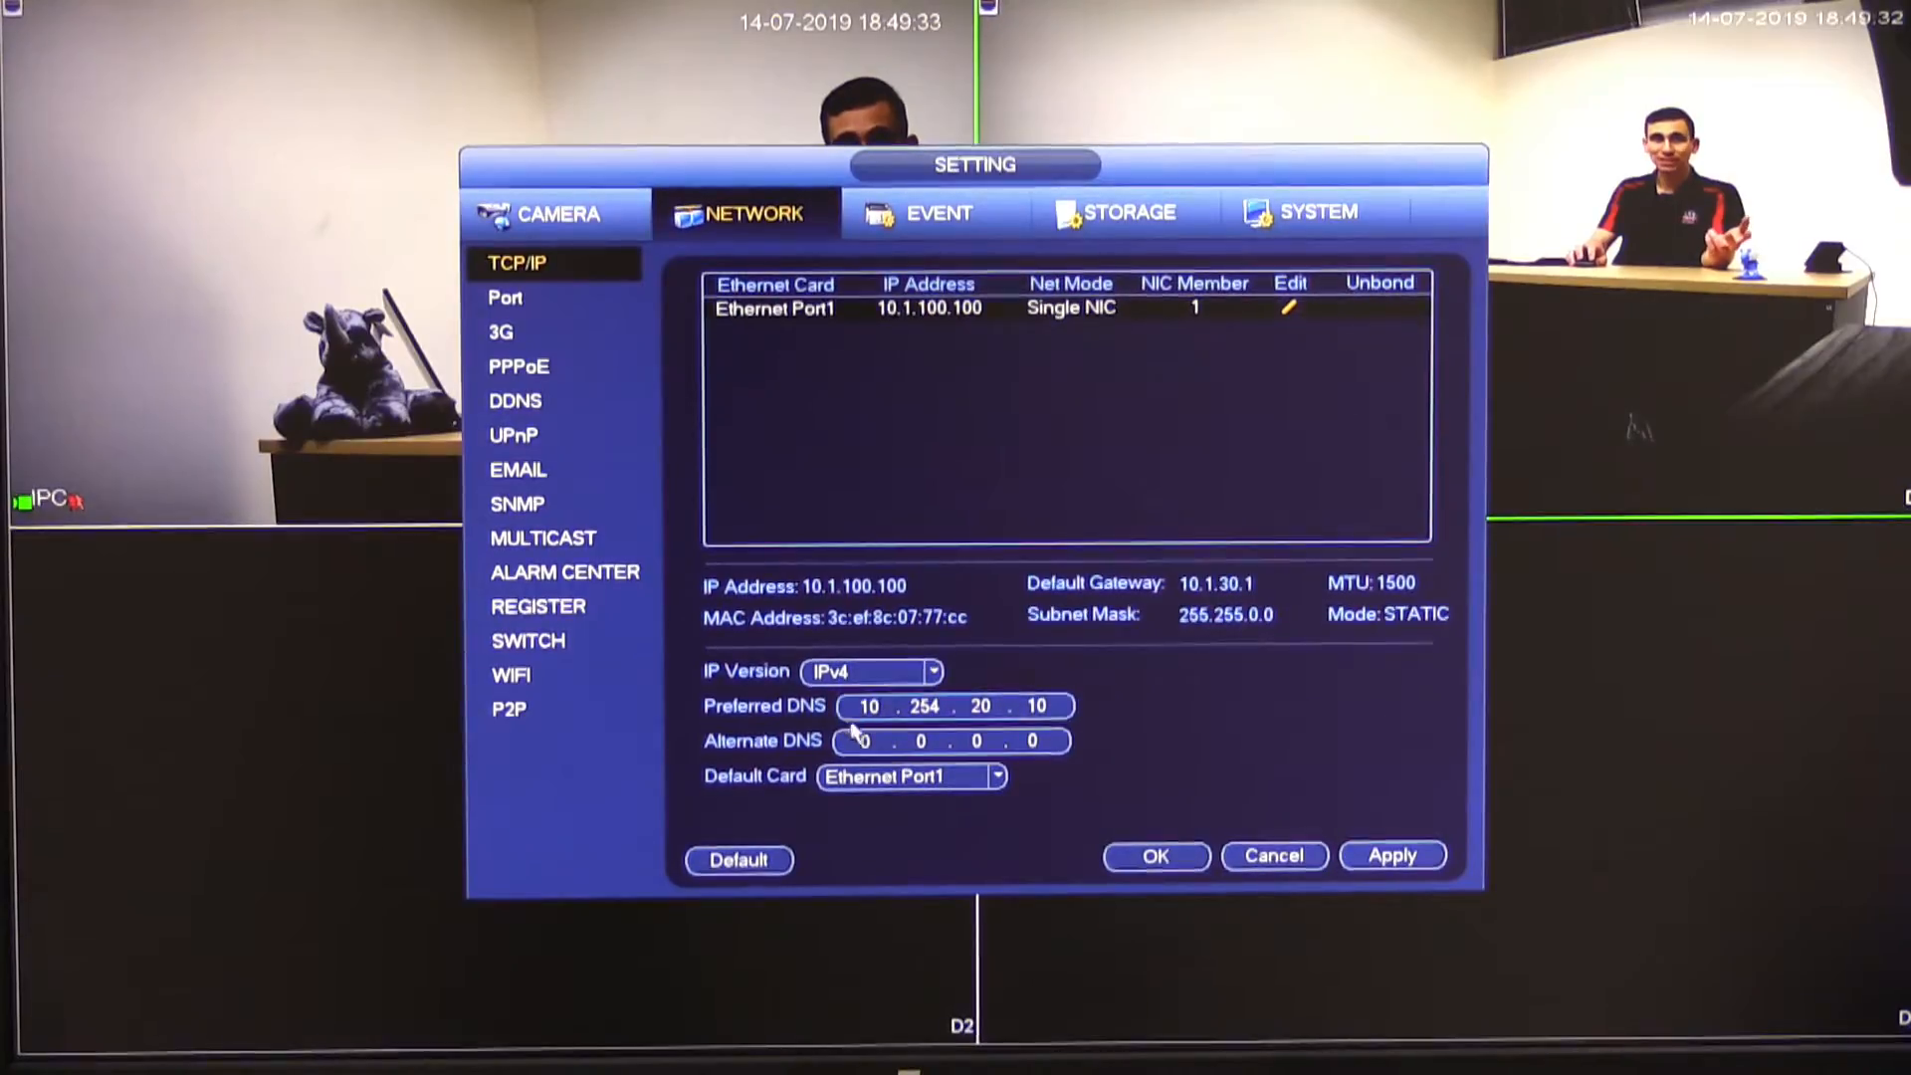
Enter 8.8.8.8 as the Alternate DNS with the on-screen keypad.
click(951, 740)
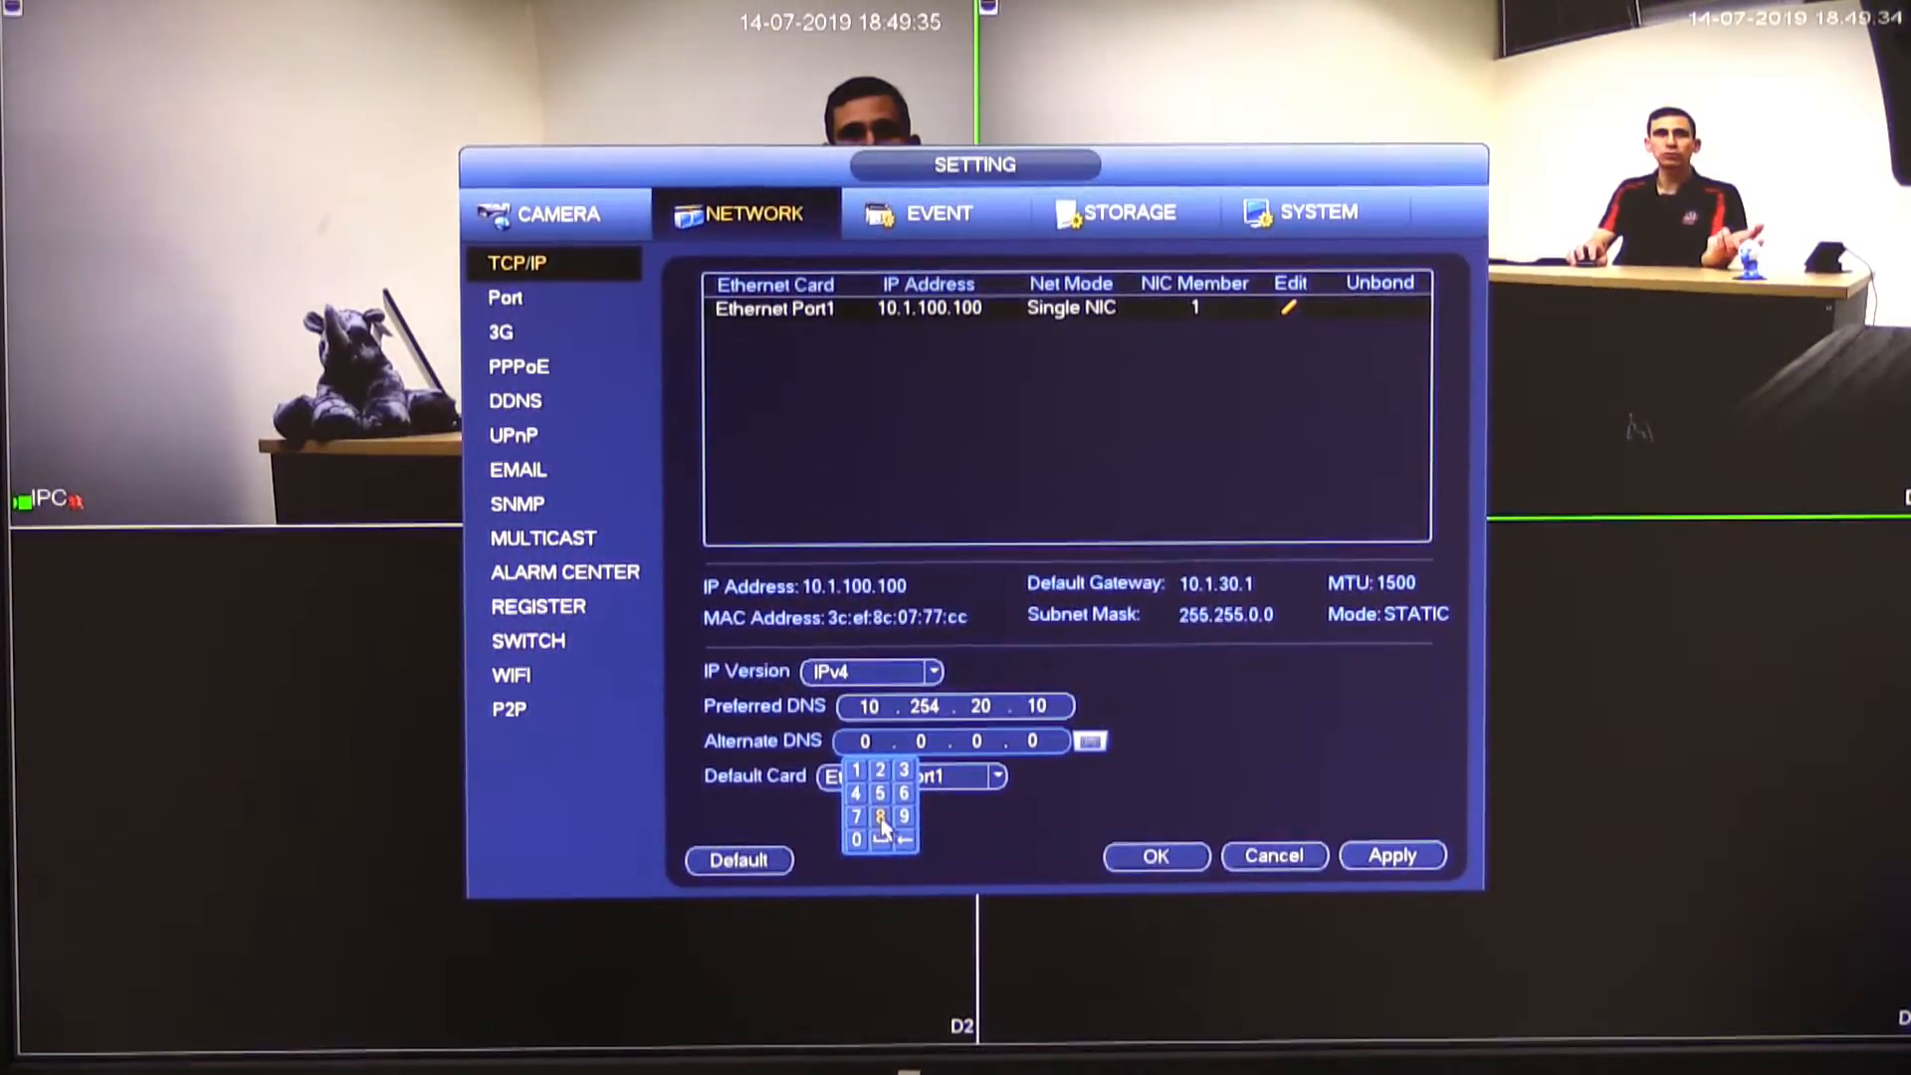
click(879, 815)
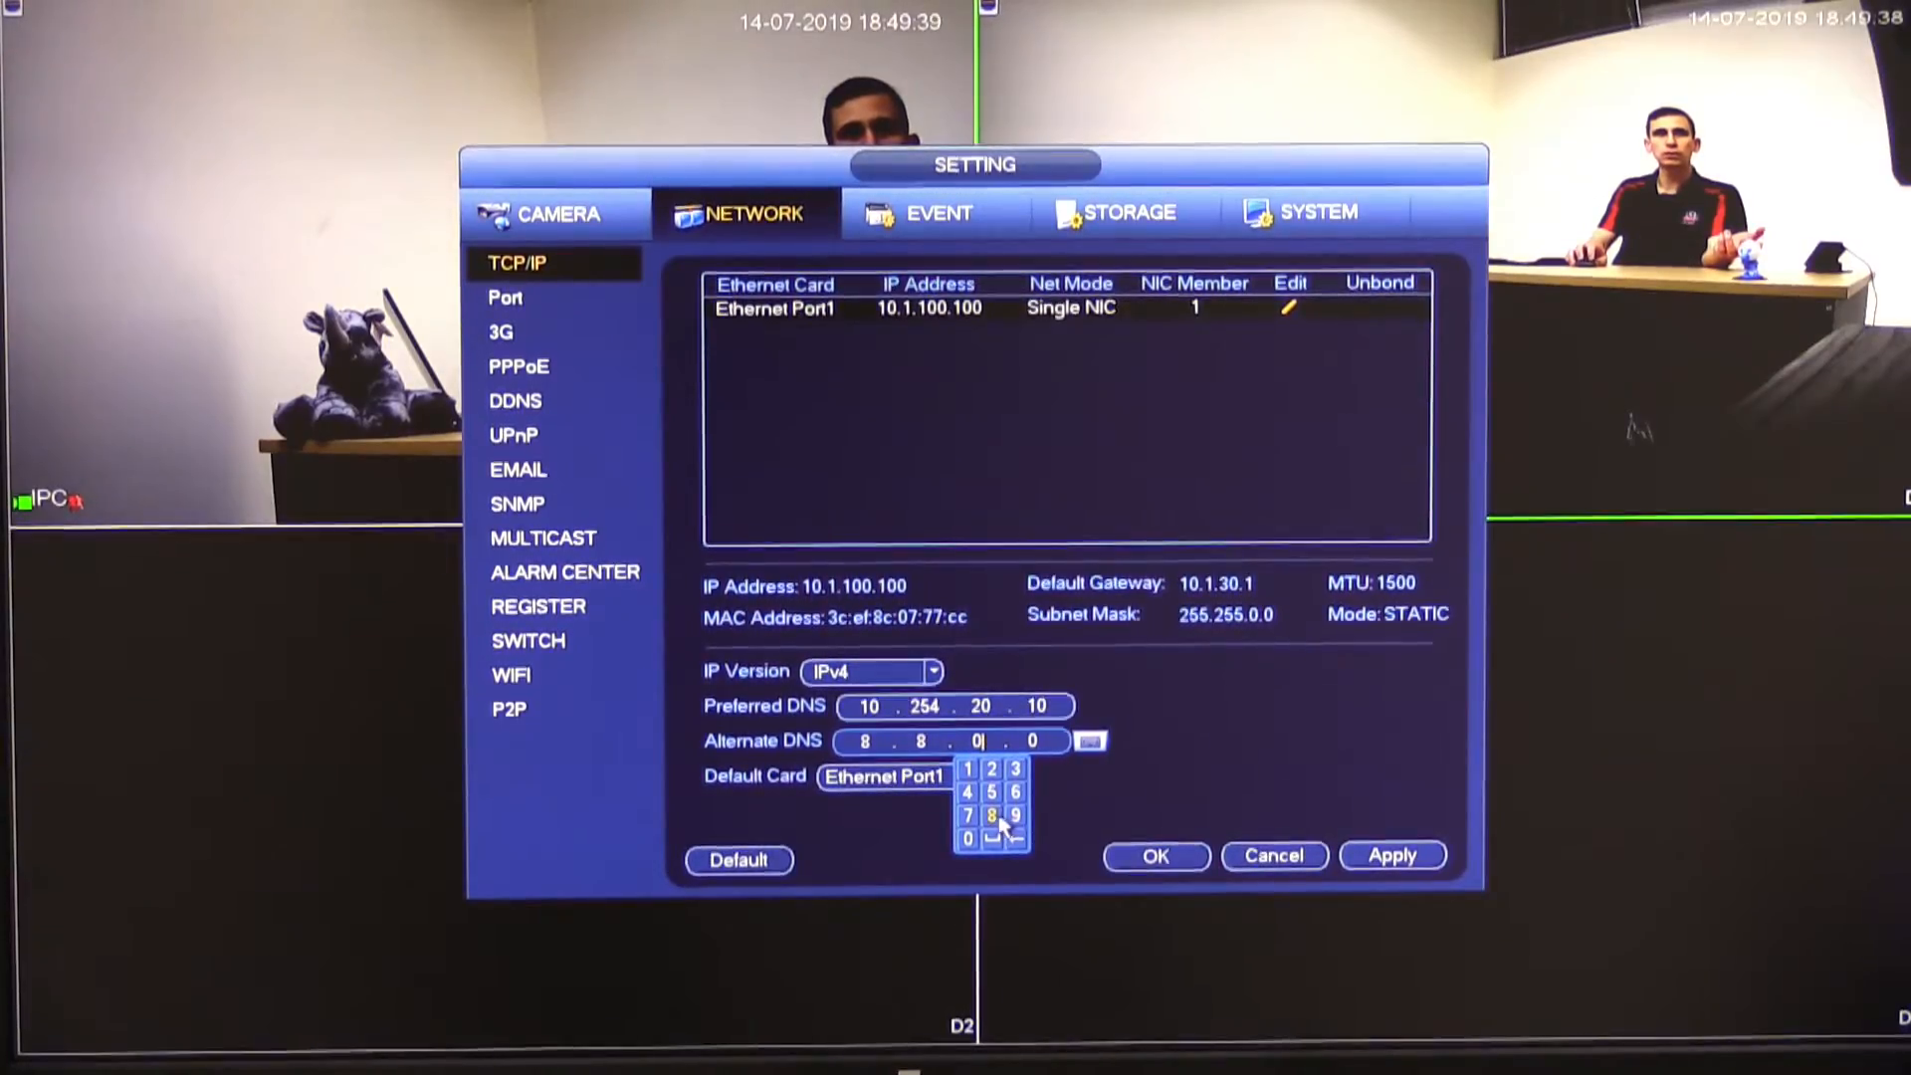
click(992, 814)
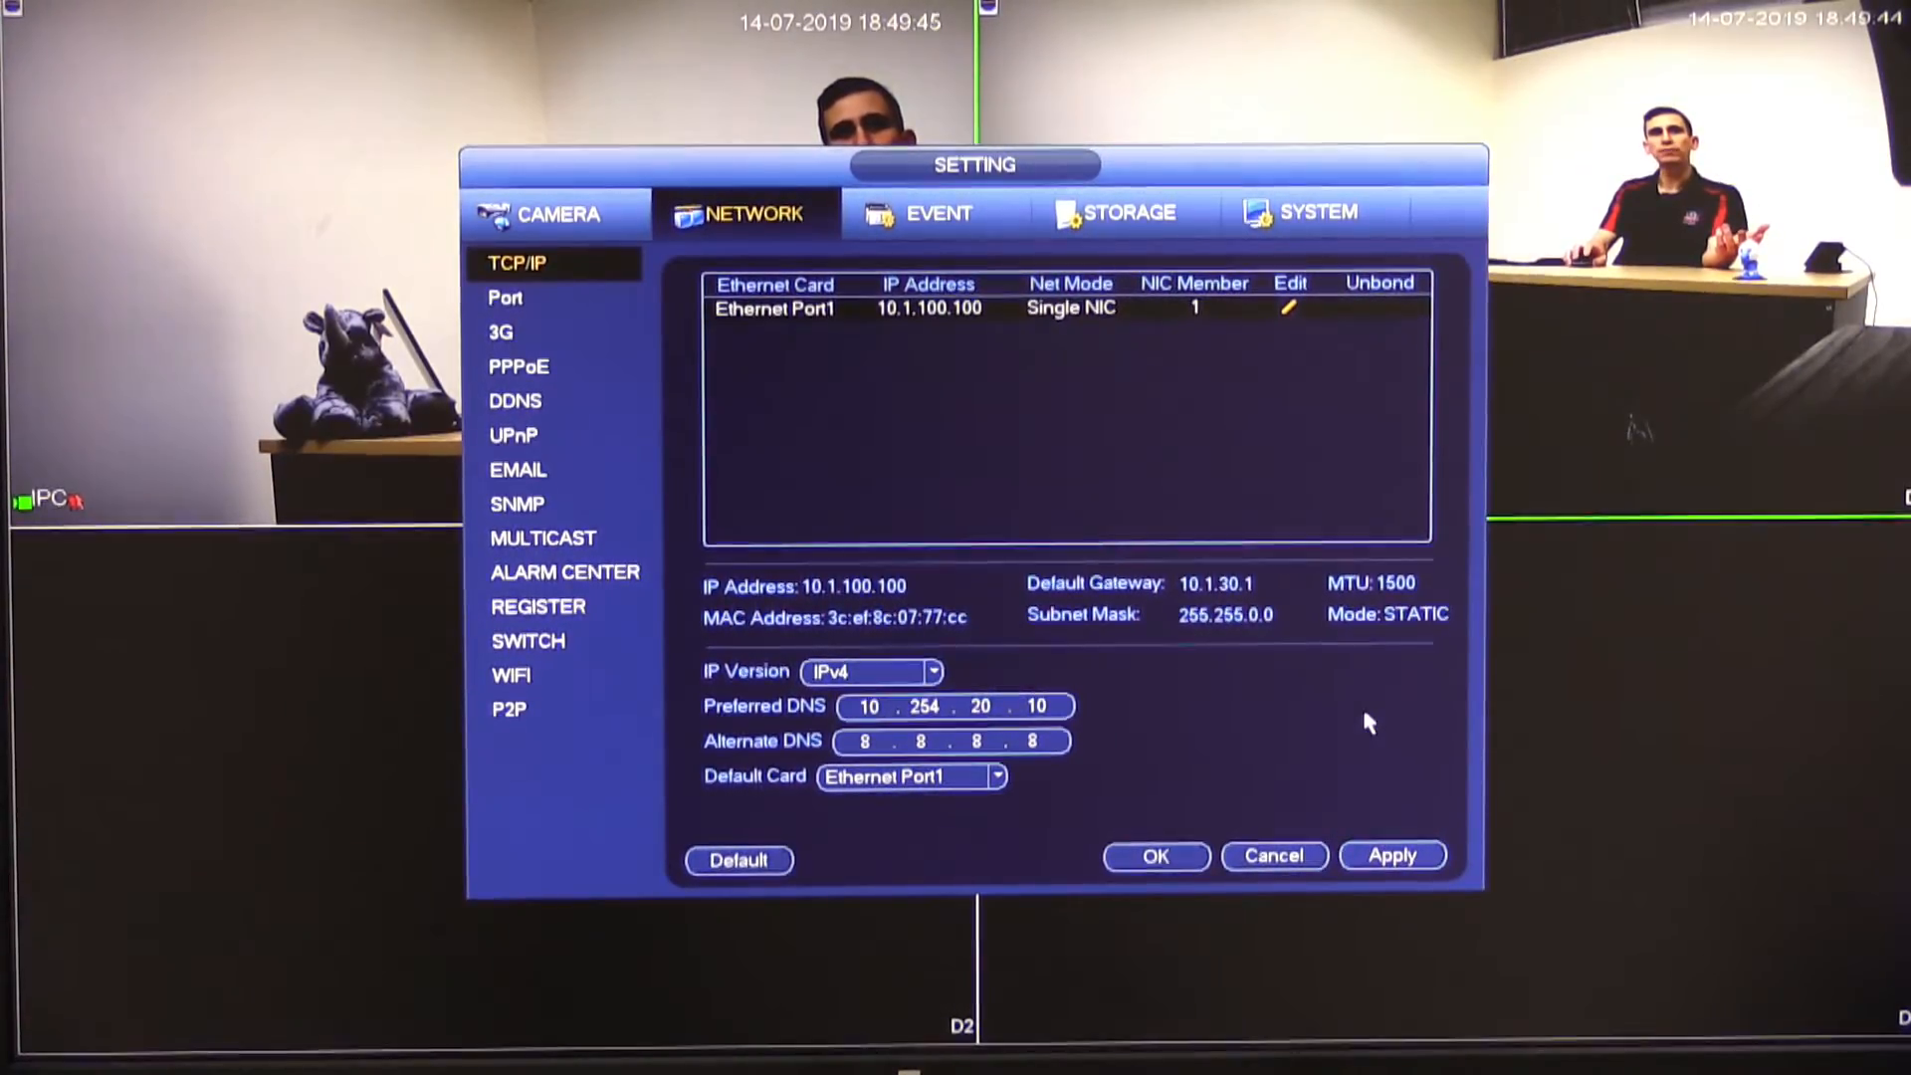
Switch to the Port page and back to TCP/IP to confirm DNS 8.8.8.8 stayed saved.
click(504, 297)
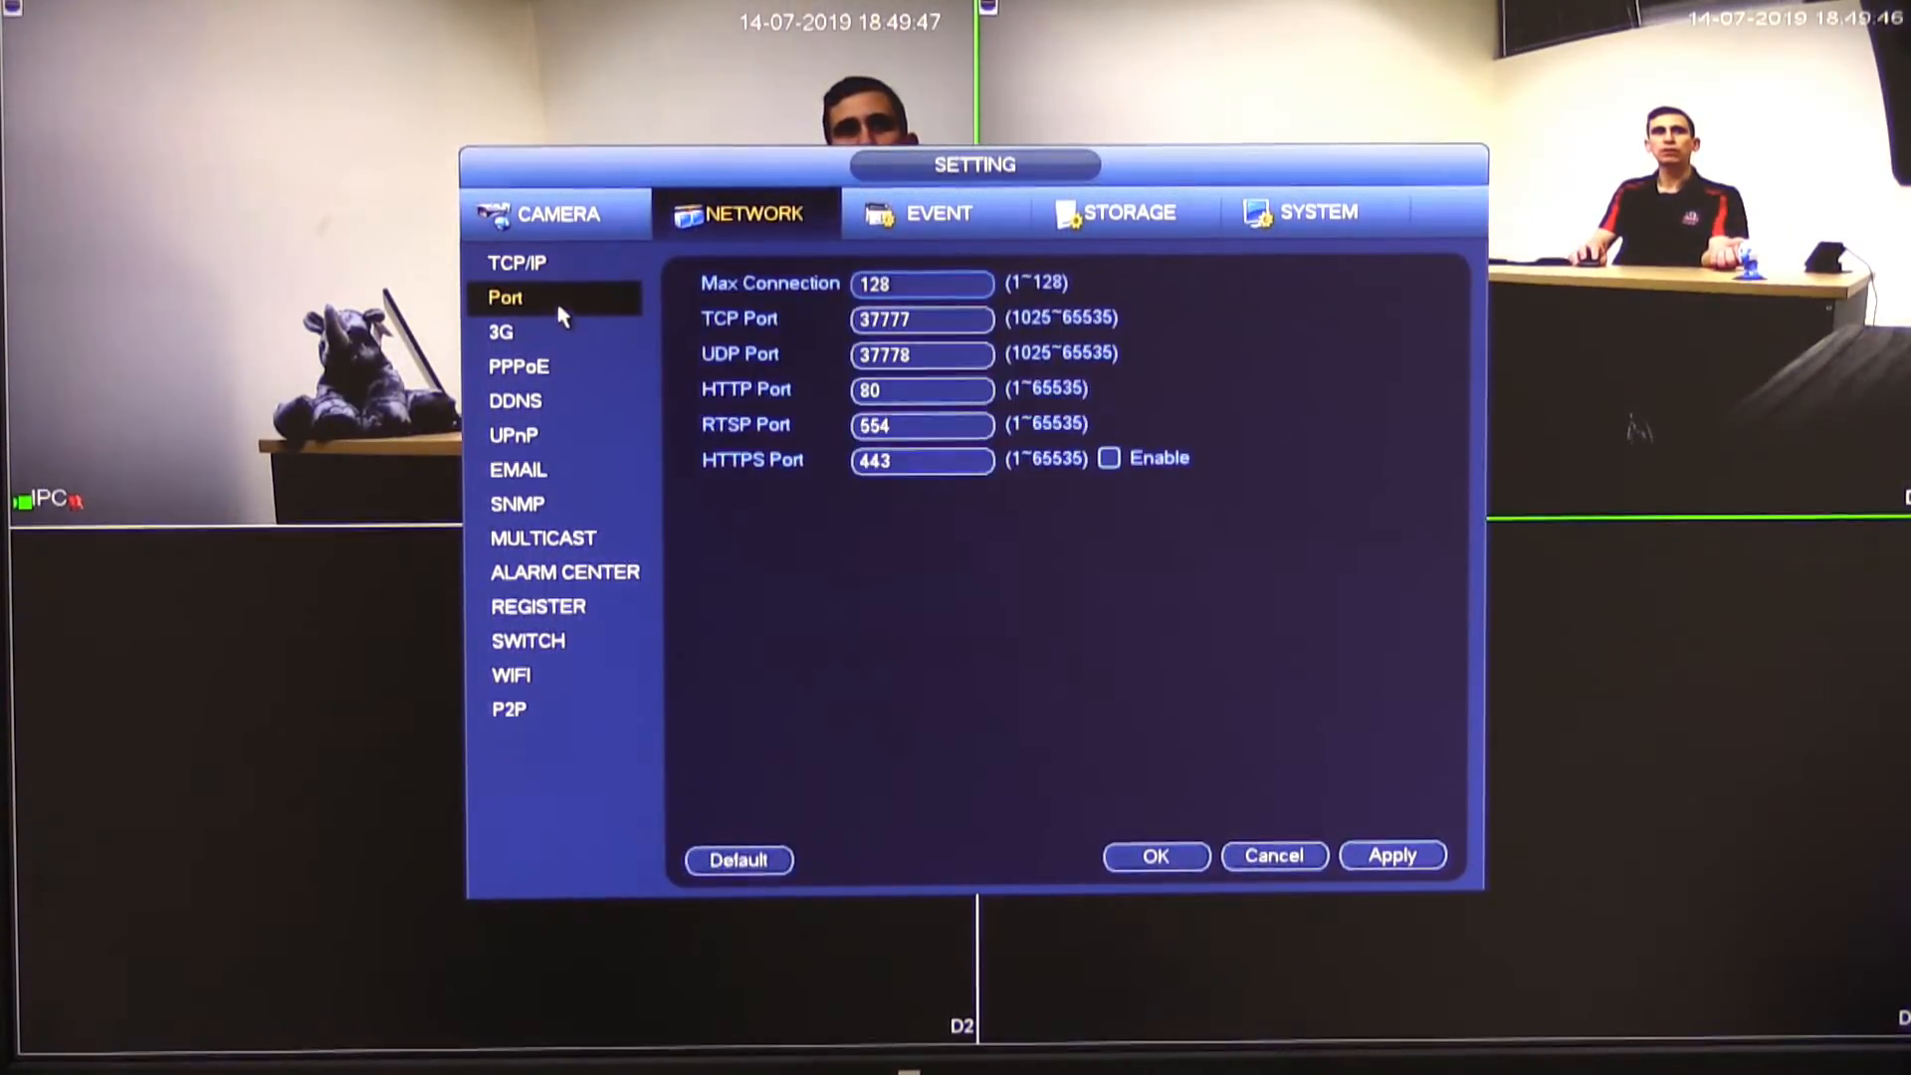
click(520, 260)
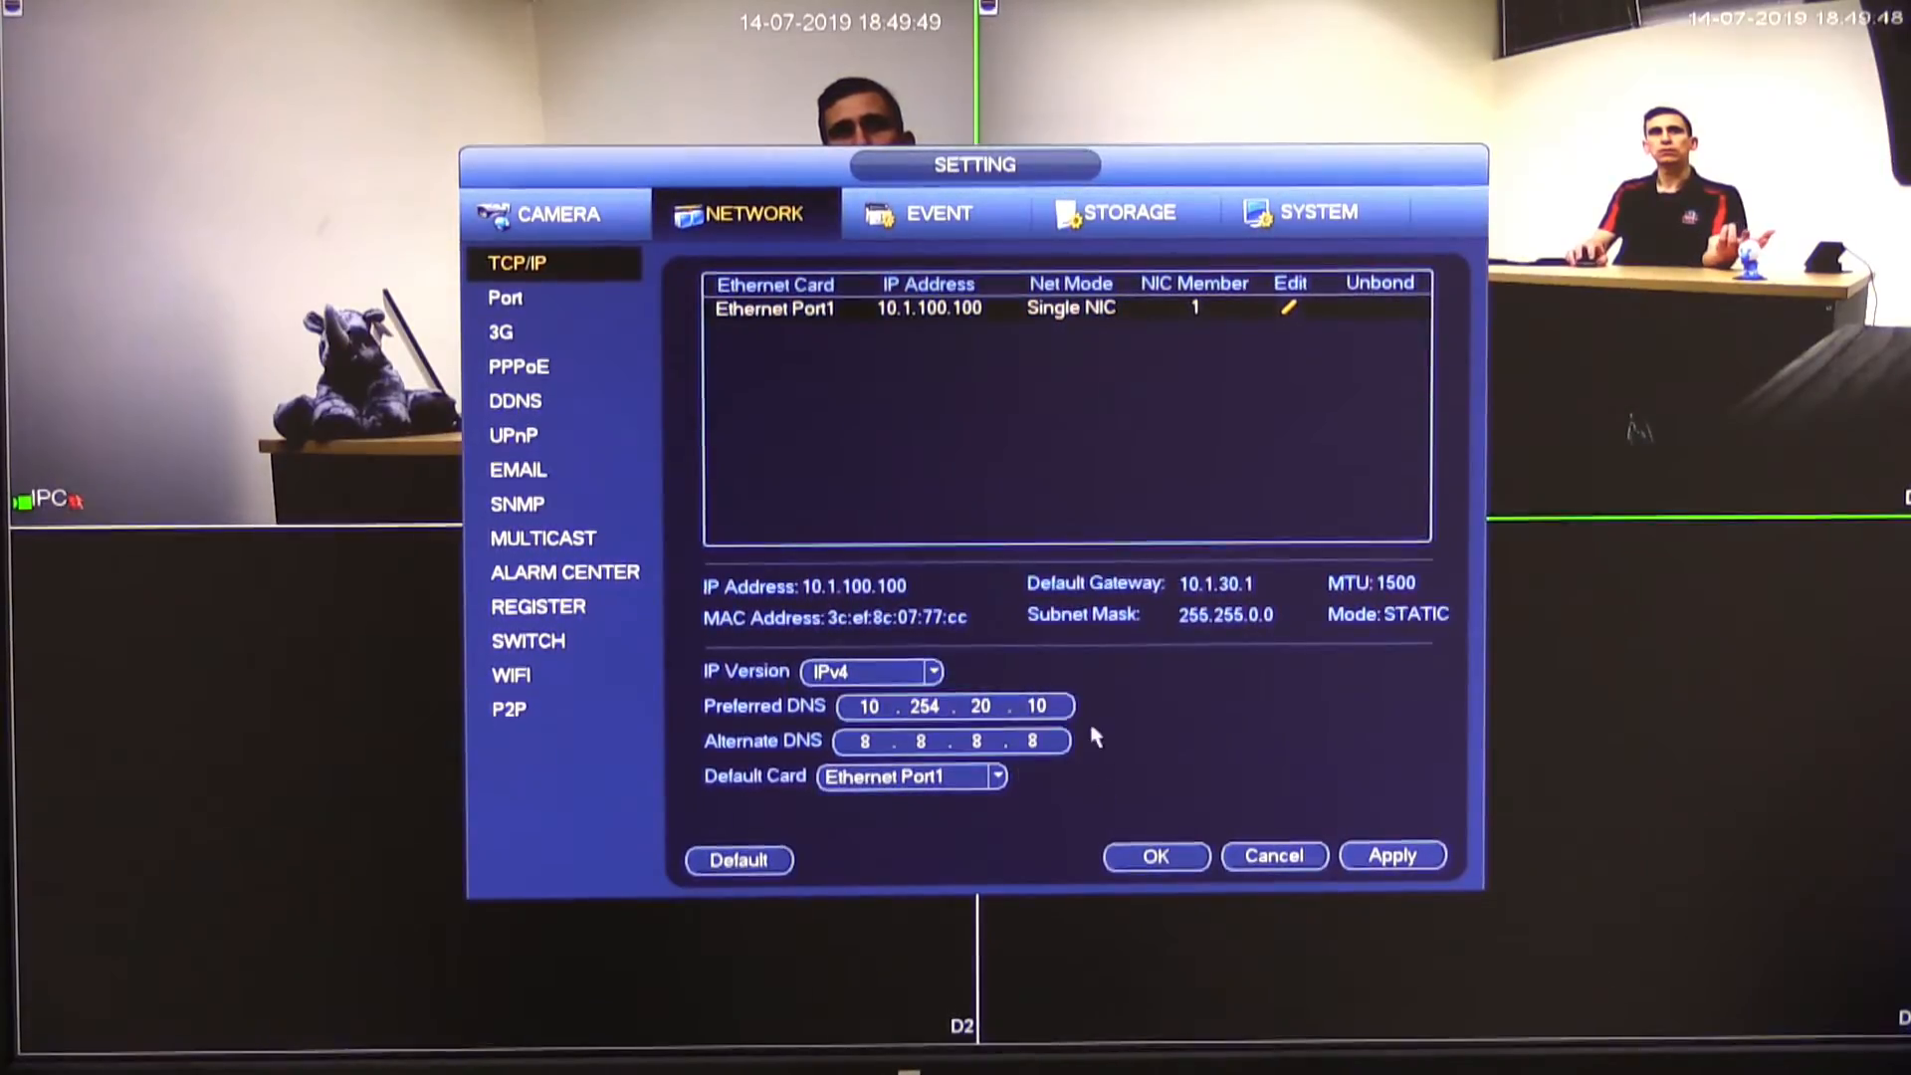